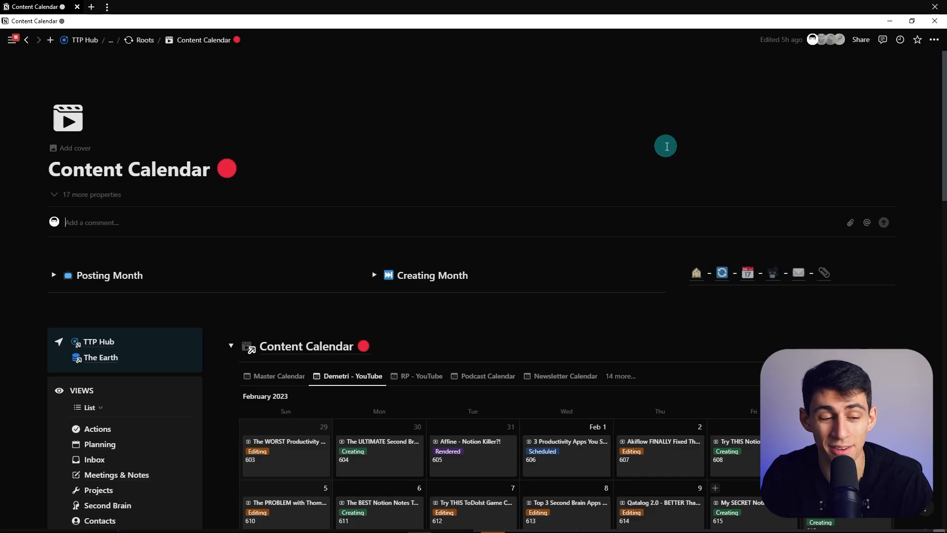
Step: Open 'The WORST Productivity Advice' calendar card and expand it into a full page
scroll(down, 3)
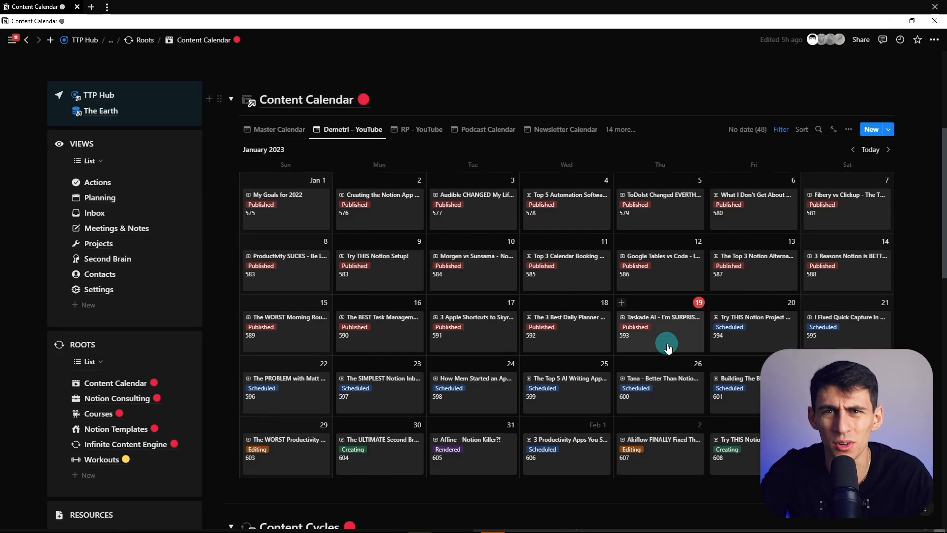
mouse_move(675, 361)
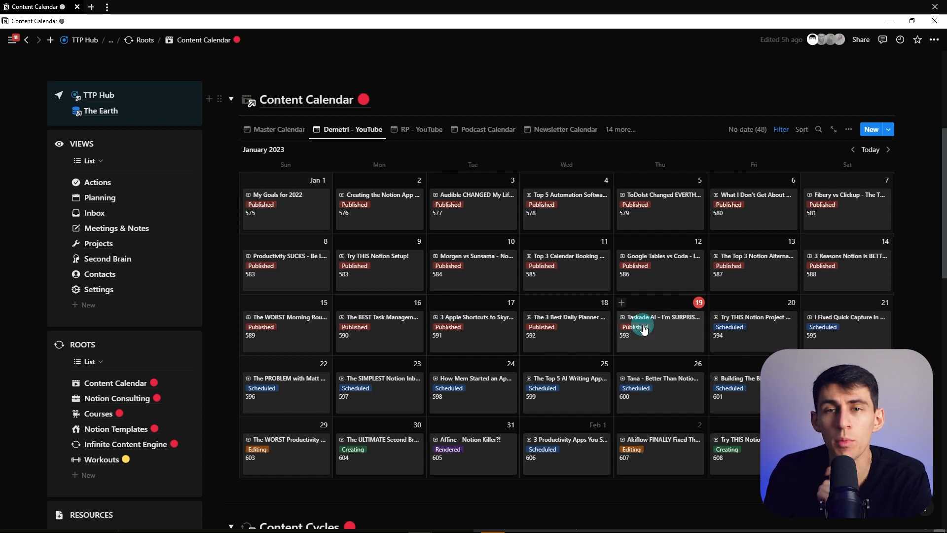
mouse_move(310, 447)
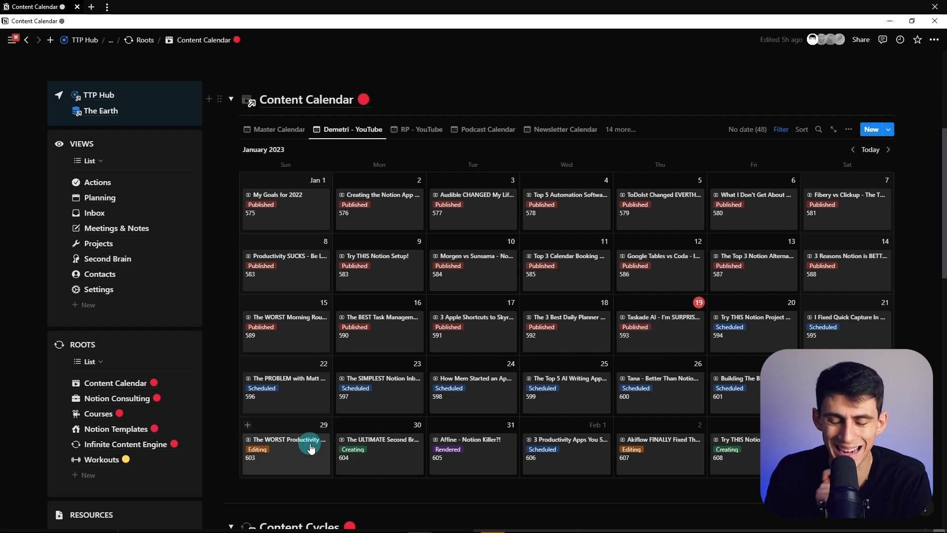
click(286, 439)
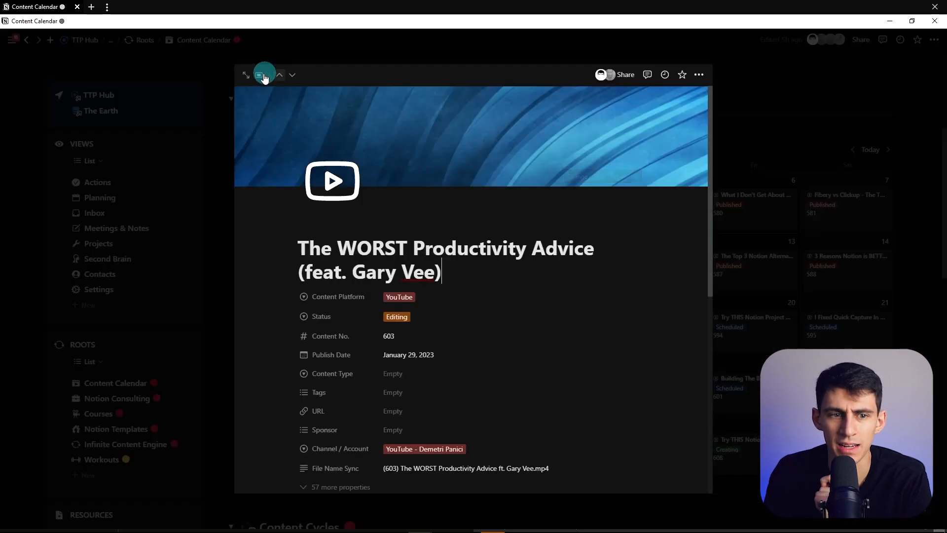
click(247, 74)
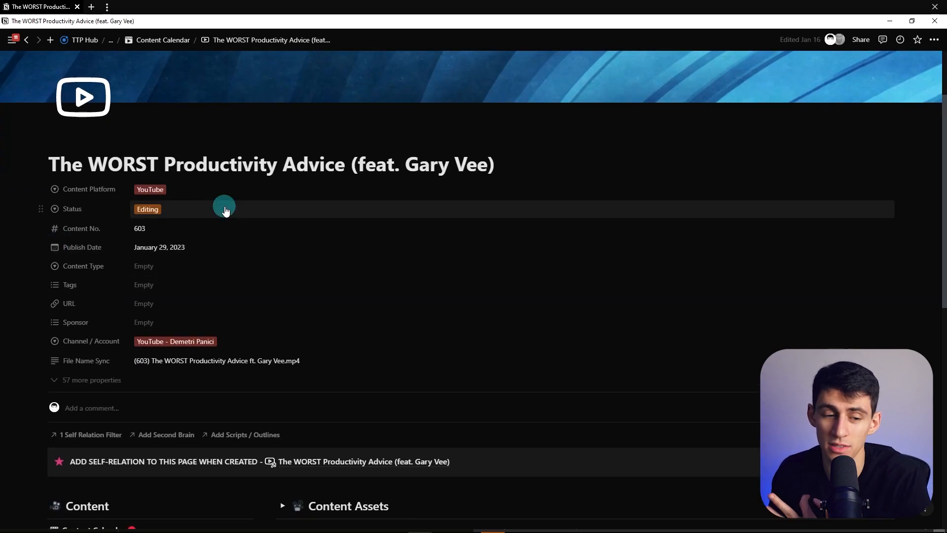
mouse_move(613, 284)
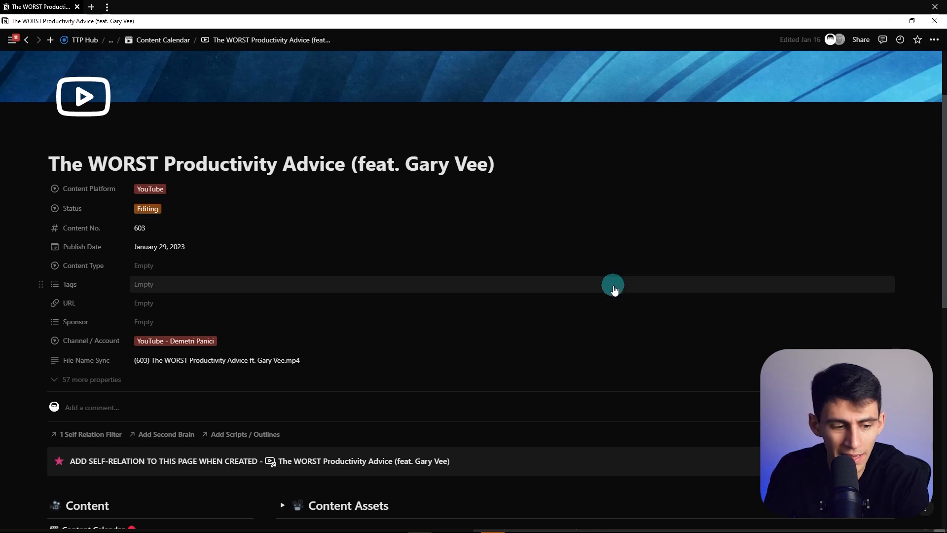
scroll(down, 3)
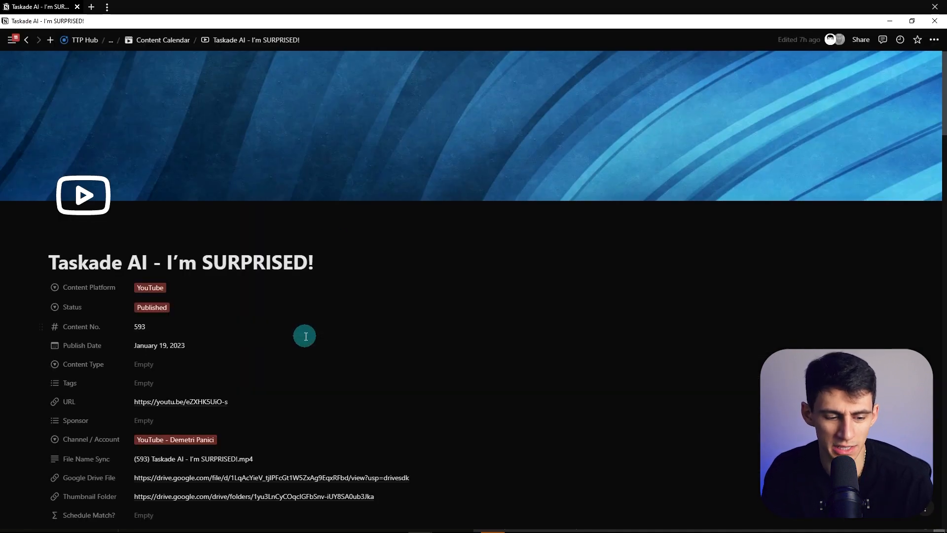
scroll(down, 3)
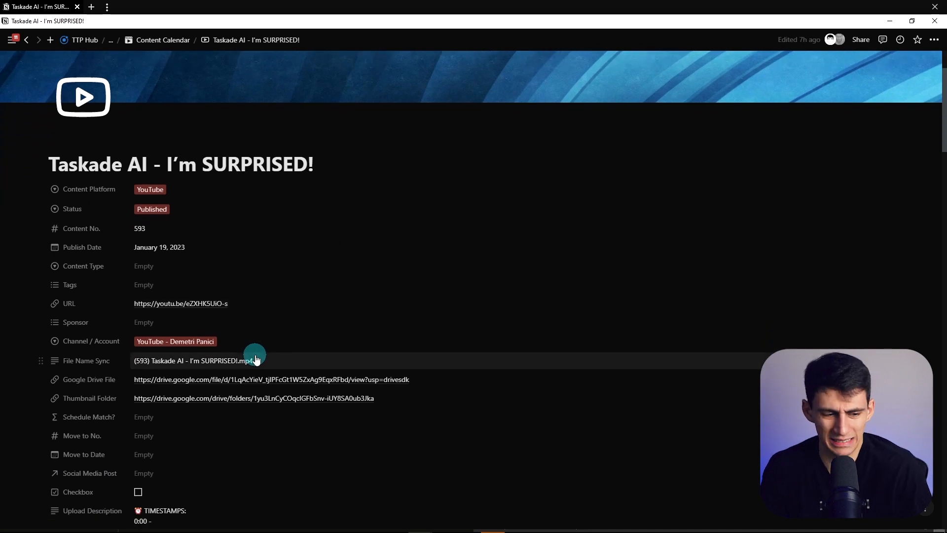
scroll(down, 3)
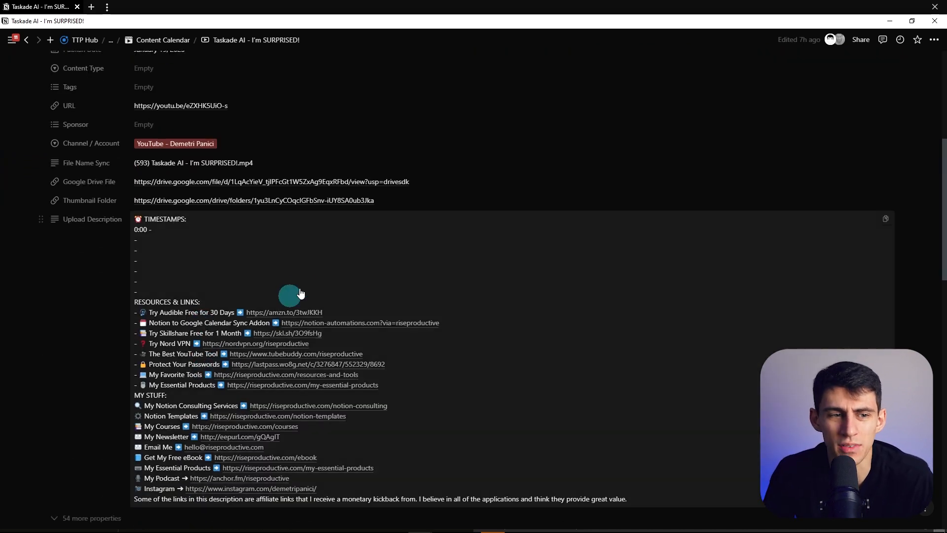
scroll(down, 3)
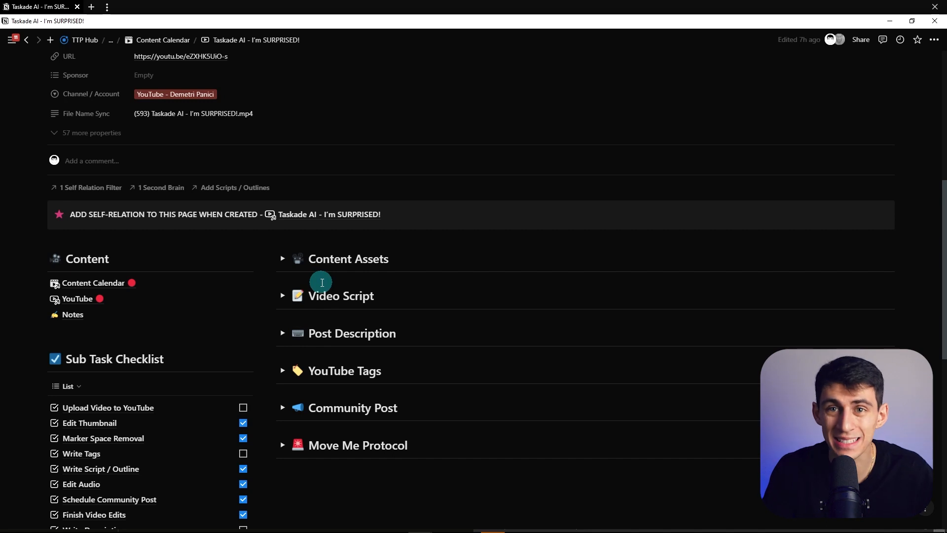
scroll(down, 3)
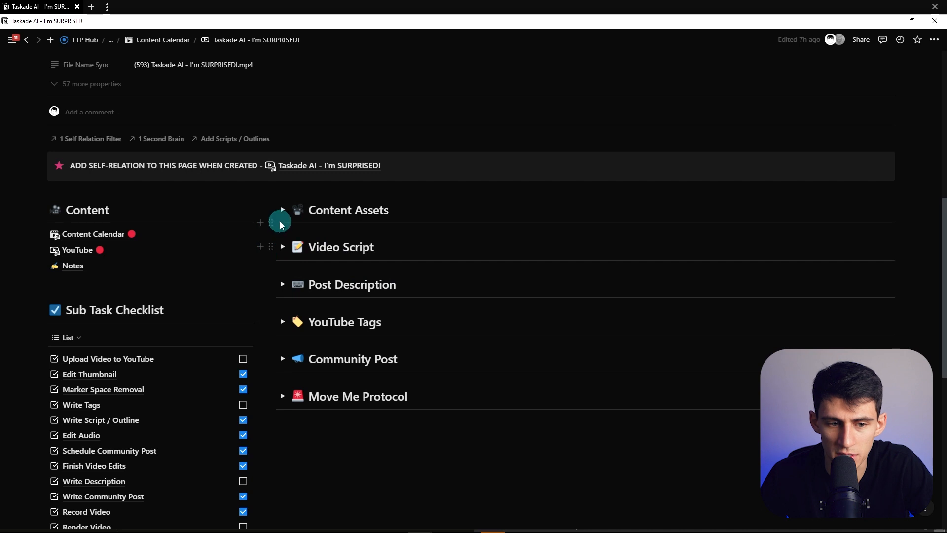
click(281, 209)
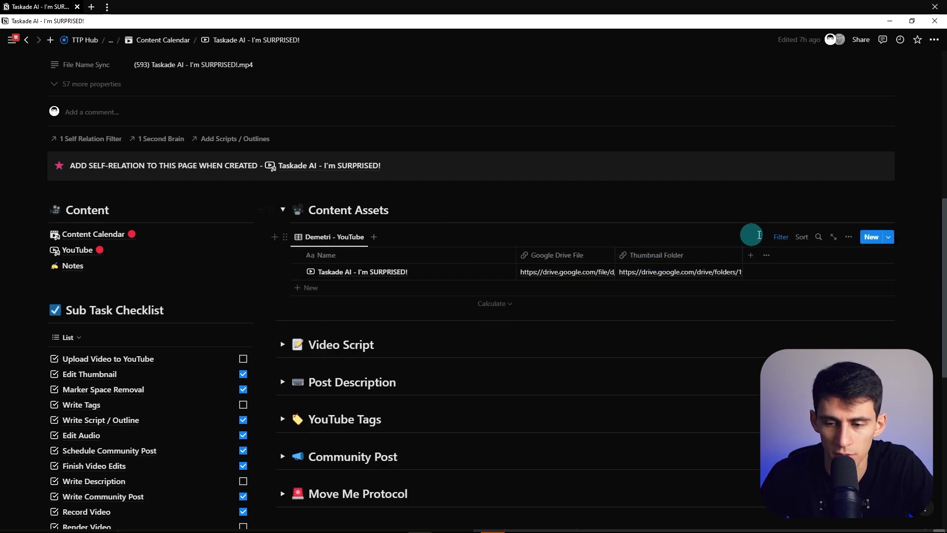
click(780, 236)
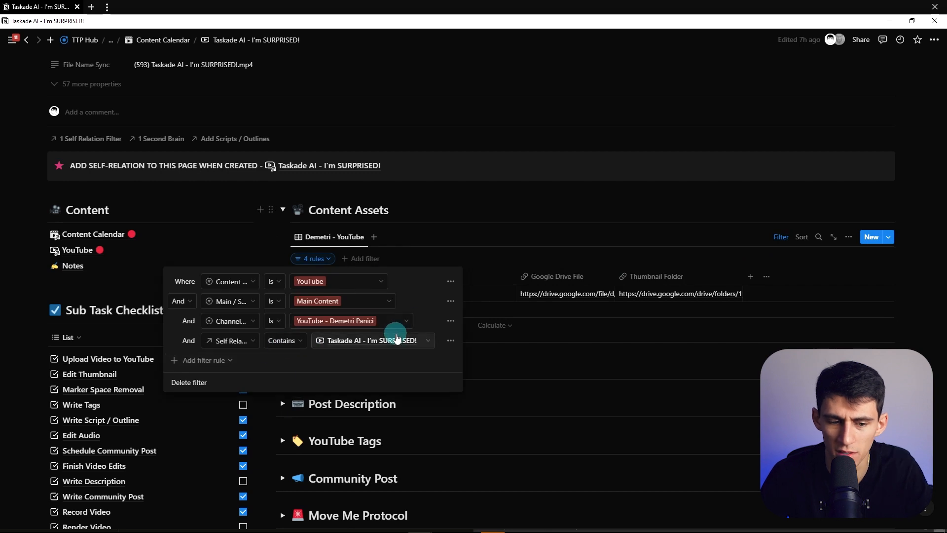
click(91, 138)
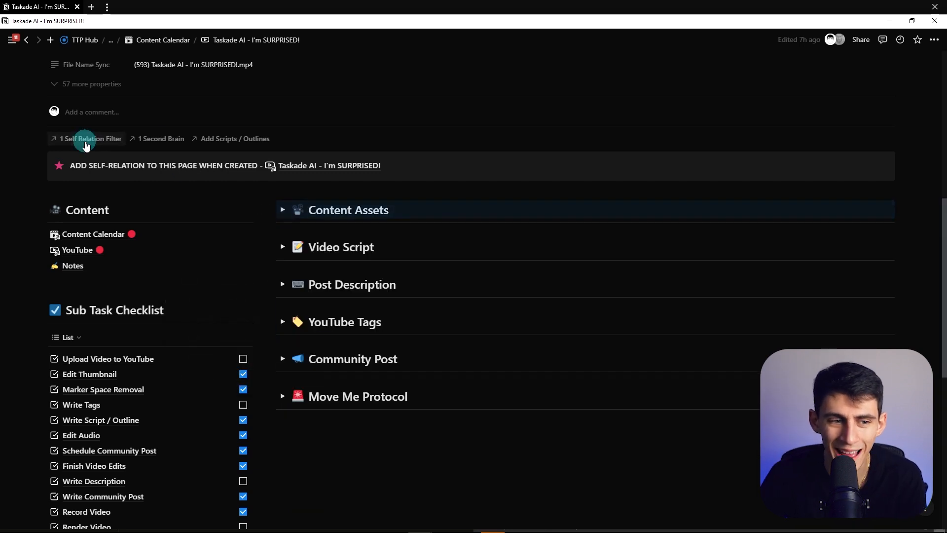
click(90, 139)
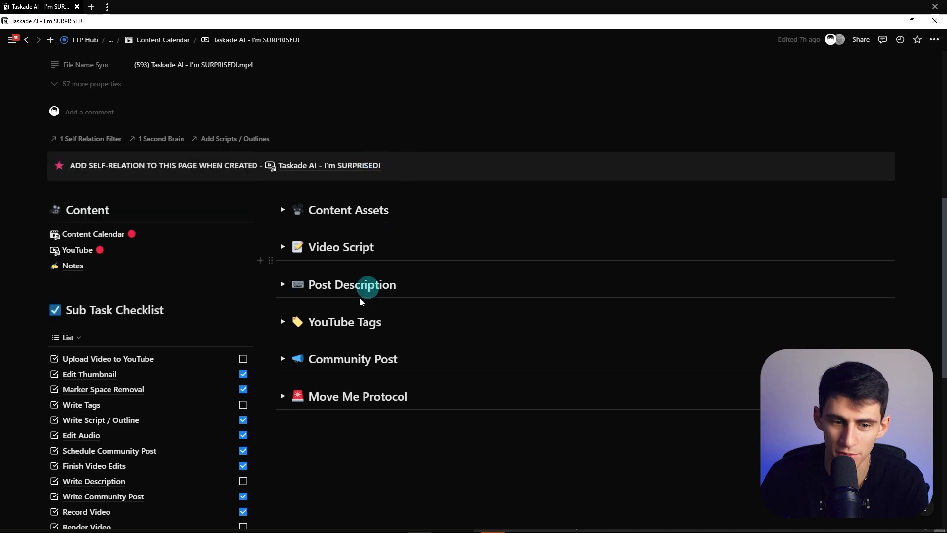
click(281, 284)
text(/page)
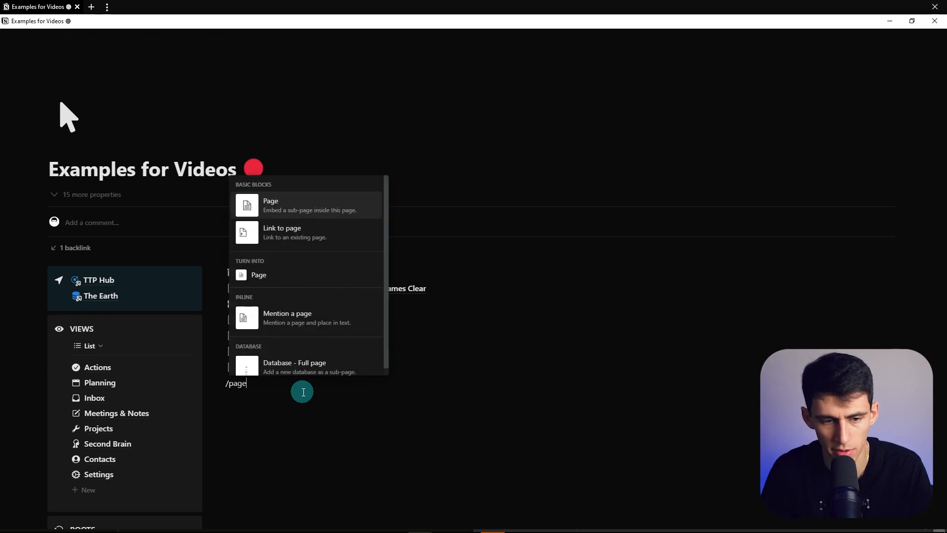
Step: Create the subpage under Examples for Videos and start an inline table database via /data
click(270, 206)
text(Projects + Sub Tasks)
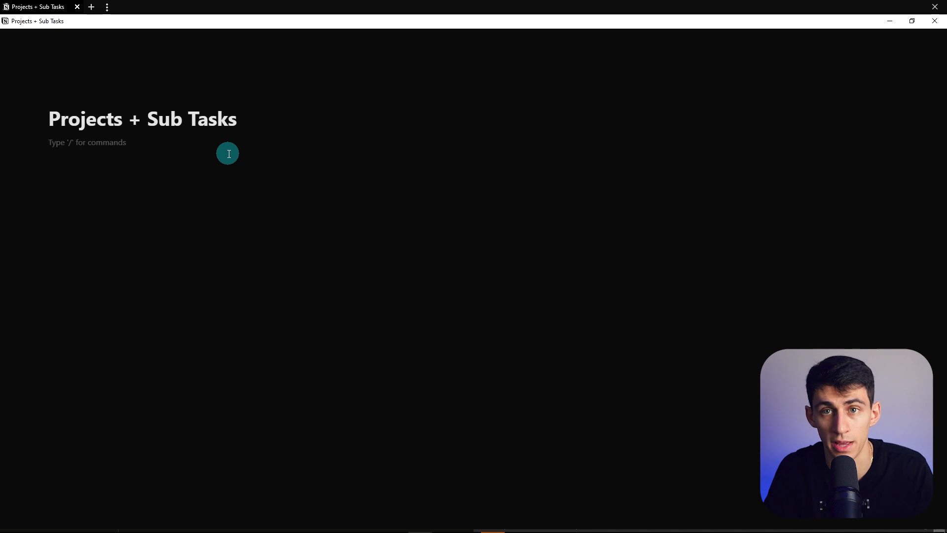
text(/data)
text(Proje)
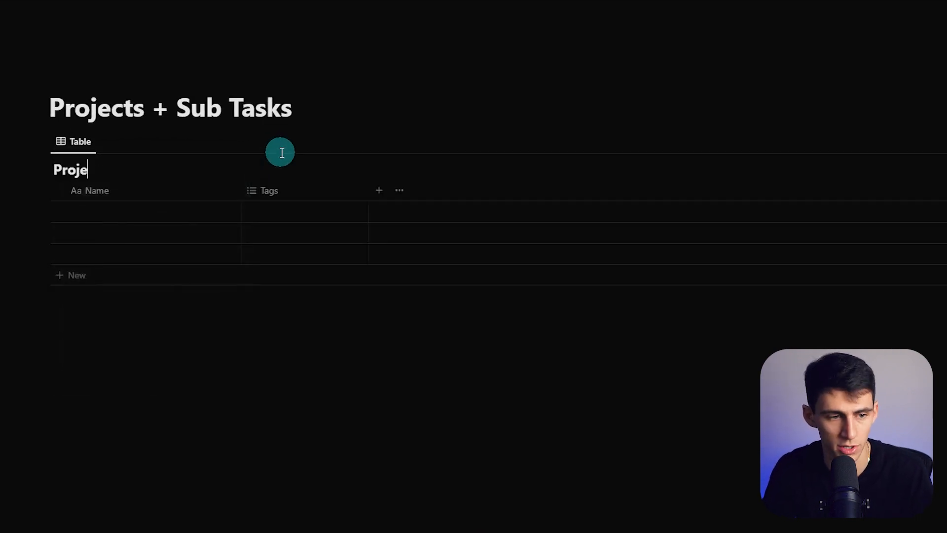
Step: Add Project, Sub Tasks and Self Relation Filter relation properties, then start a New Project row
click(923, 145)
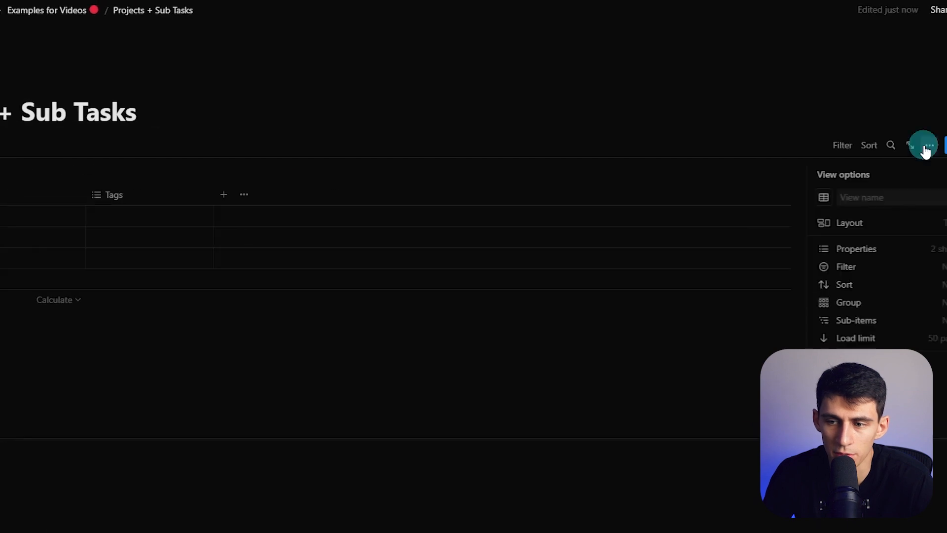
click(856, 320)
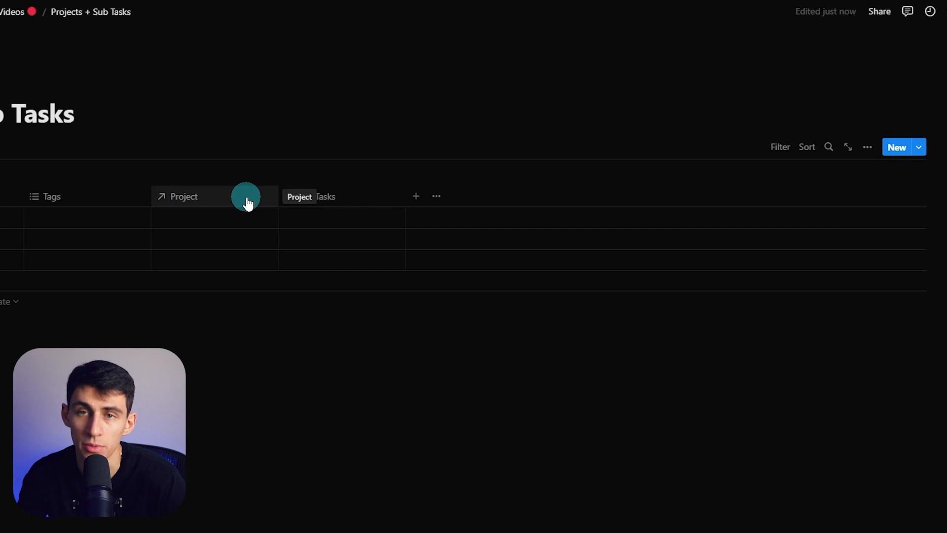
click(415, 195)
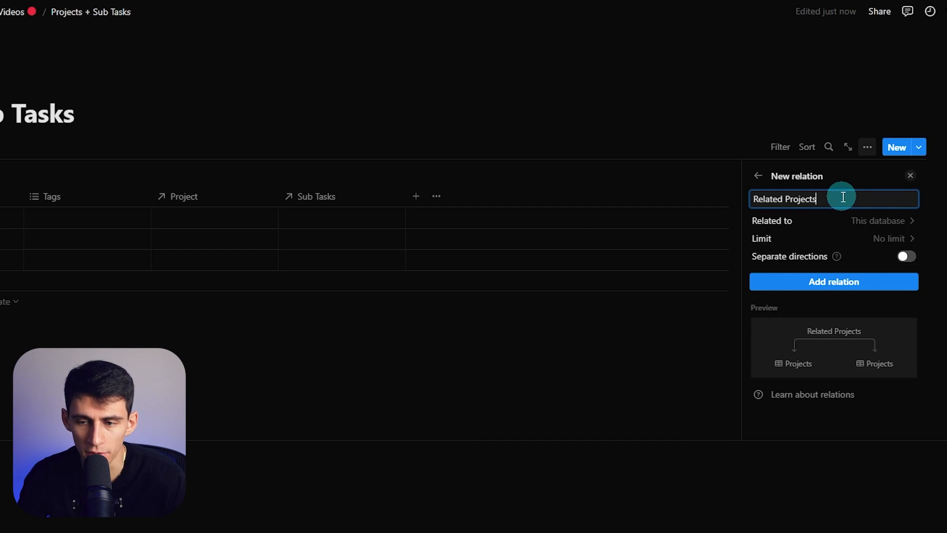
text(Self Relation Filter)
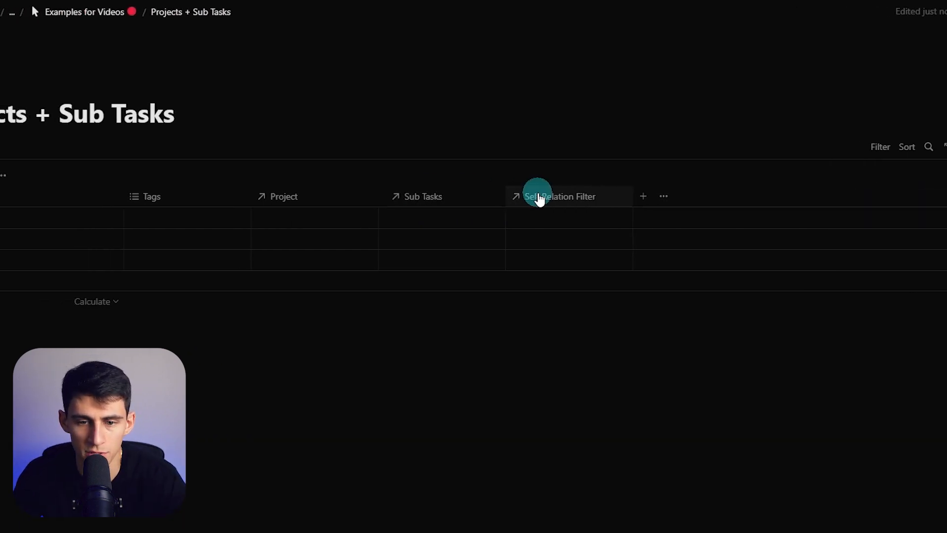
text(New Project)
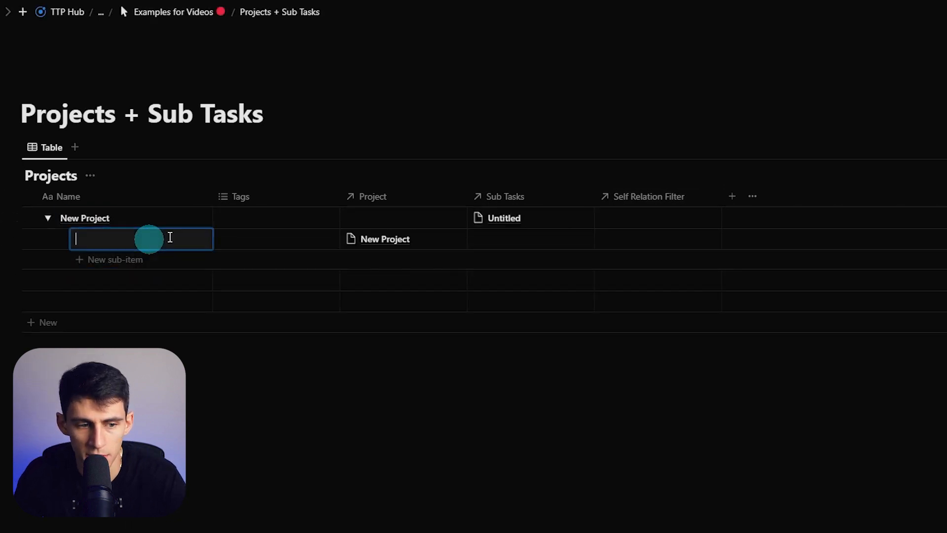
Step: Name the two sub-items under New Project 'Sub Task 1' and 'Sub Task 2'
text(Sub Task 1)
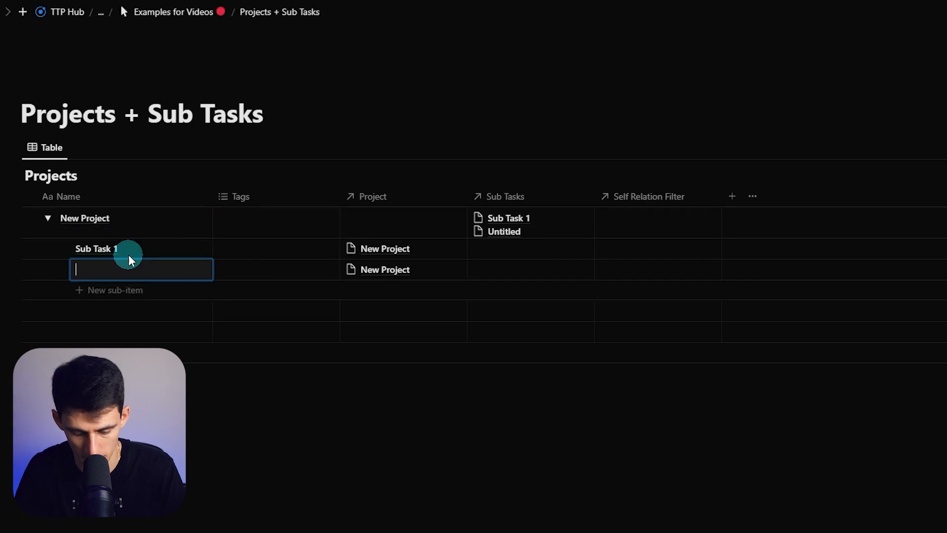
text(Sub Task 2)
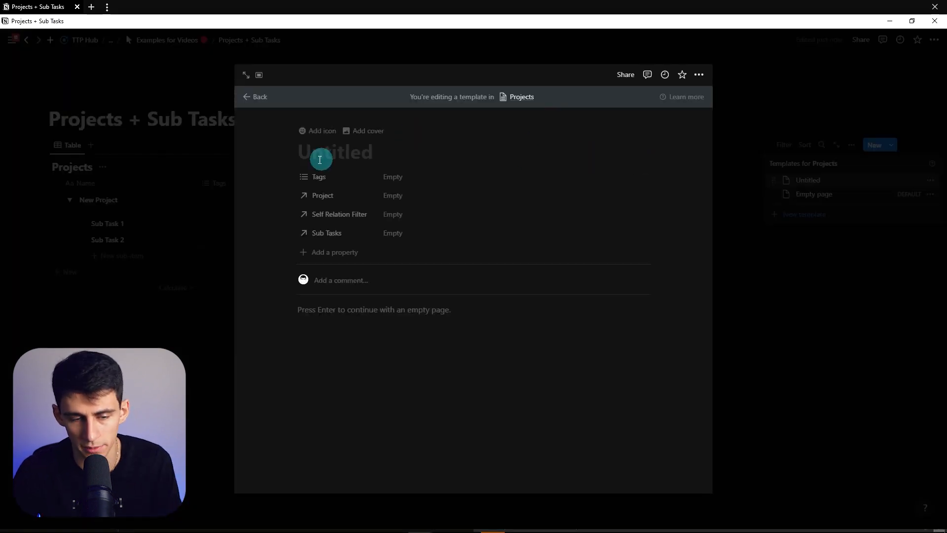
Step: Give the template a wrench icon and name, and the page a battery icon
click(317, 130)
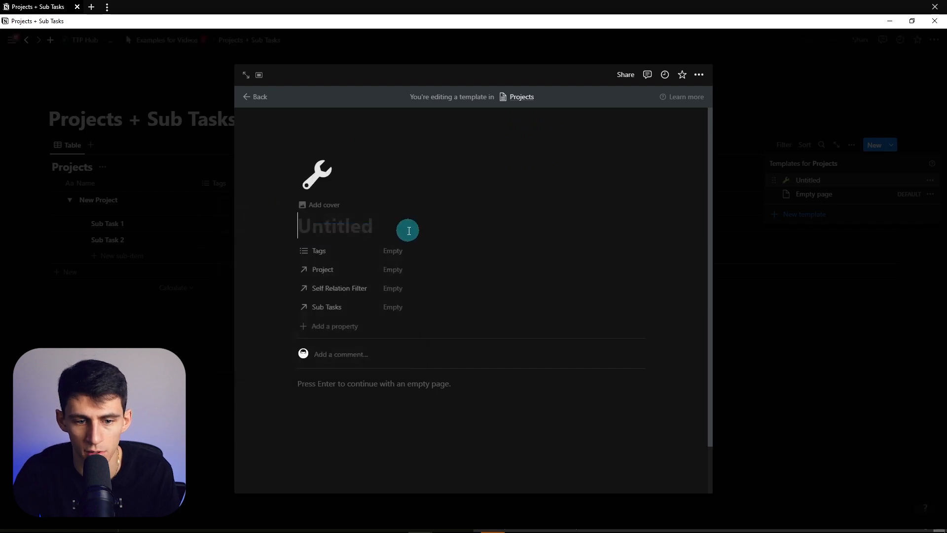
click(699, 74)
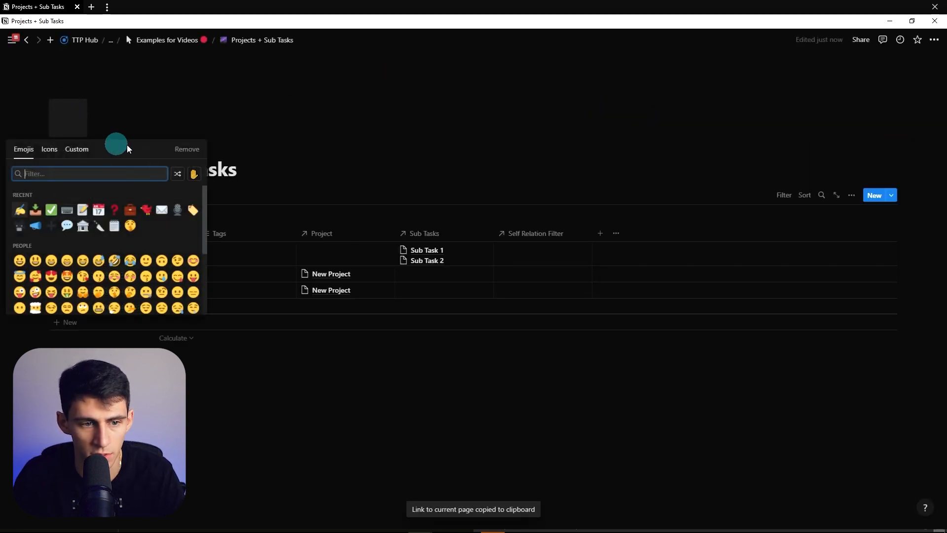
click(49, 149)
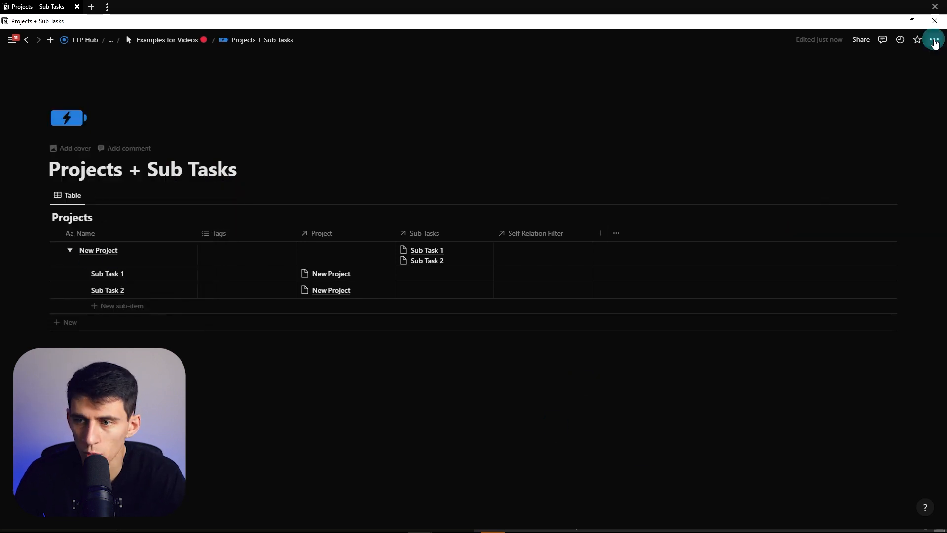
Step: Open the New Project template from the Projects templates list for editing
click(890, 194)
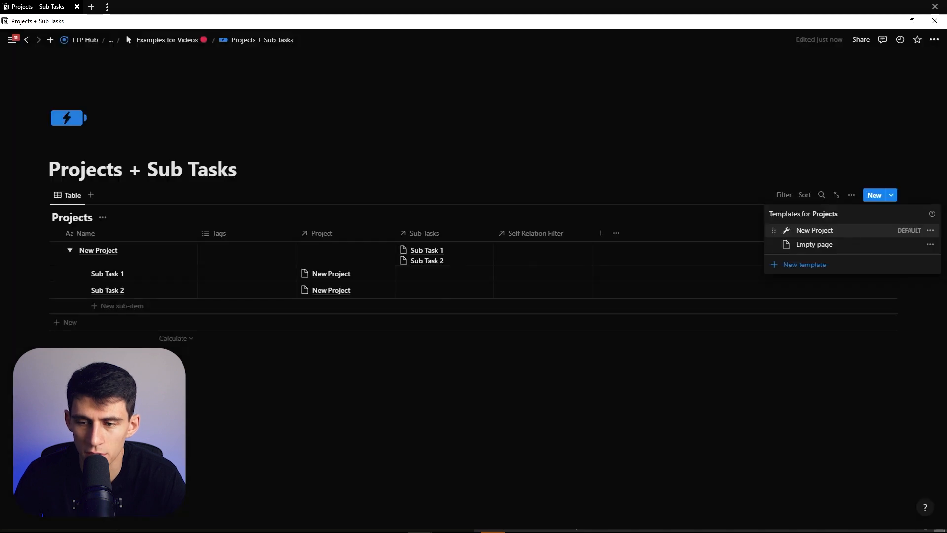
click(930, 230)
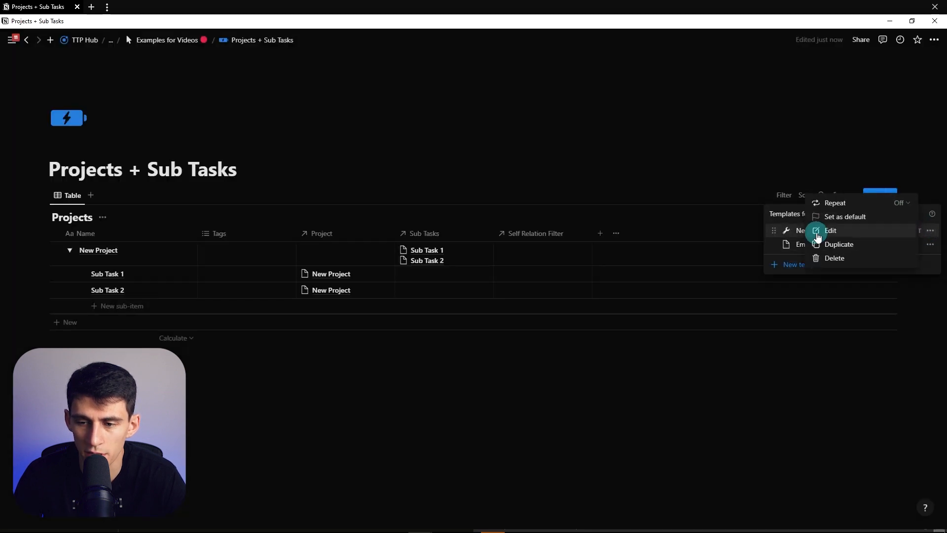
click(831, 230)
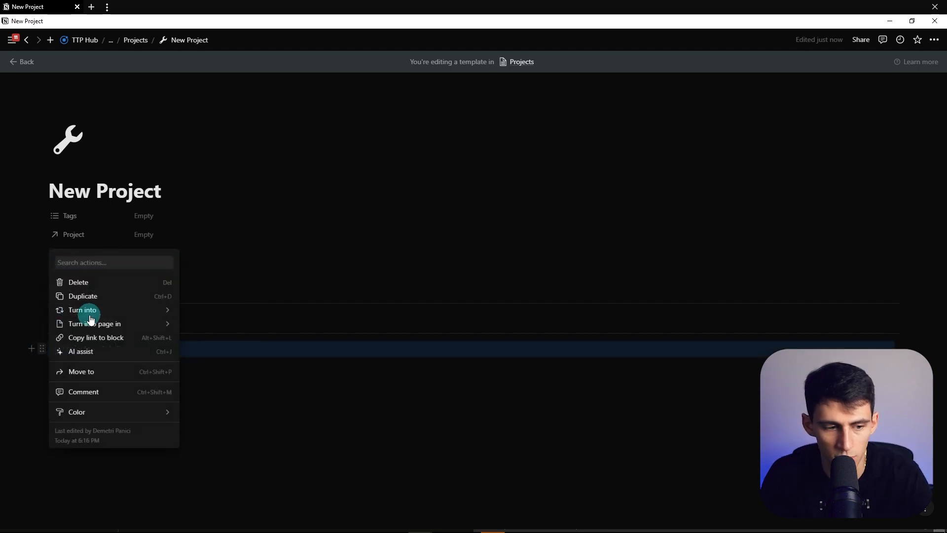
Step: Insert a linked Projects view, set Project to Always hide, and add a Status property
click(83, 310)
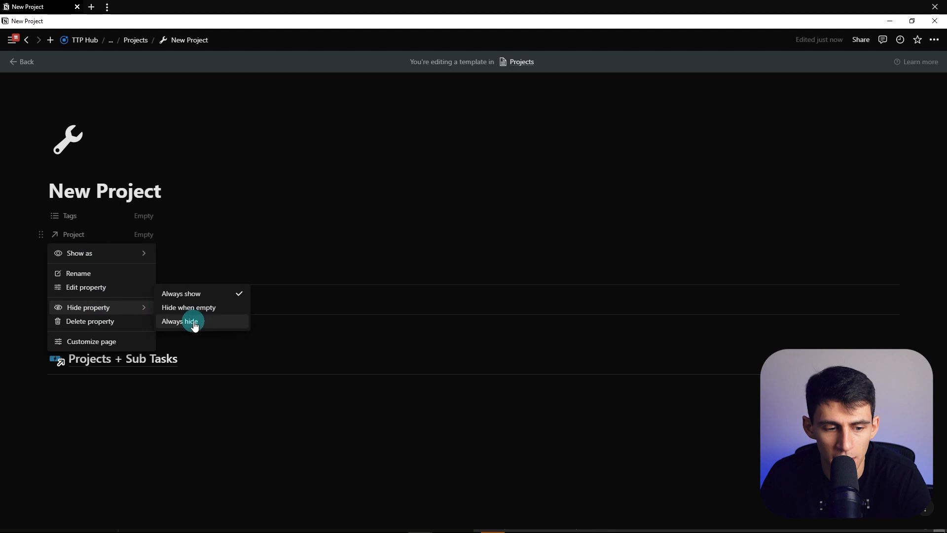
click(190, 320)
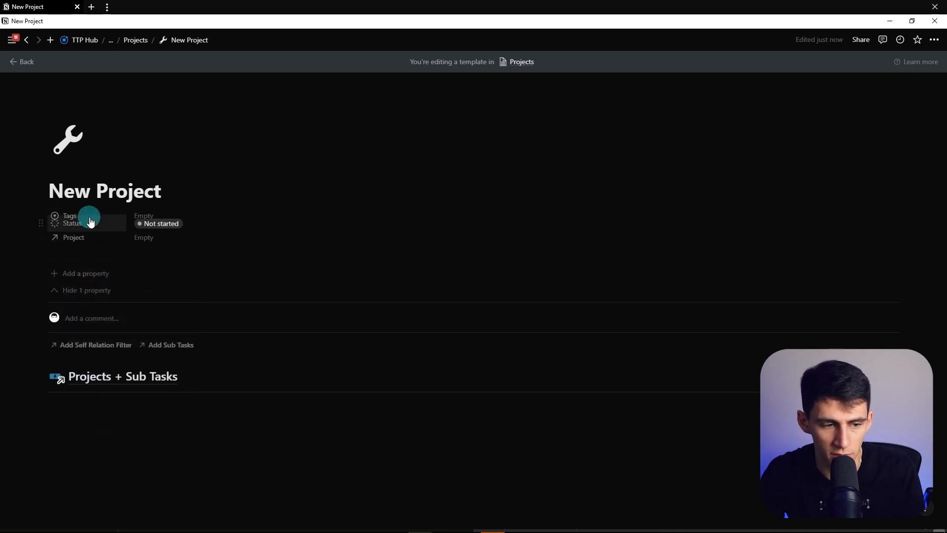
click(85, 273)
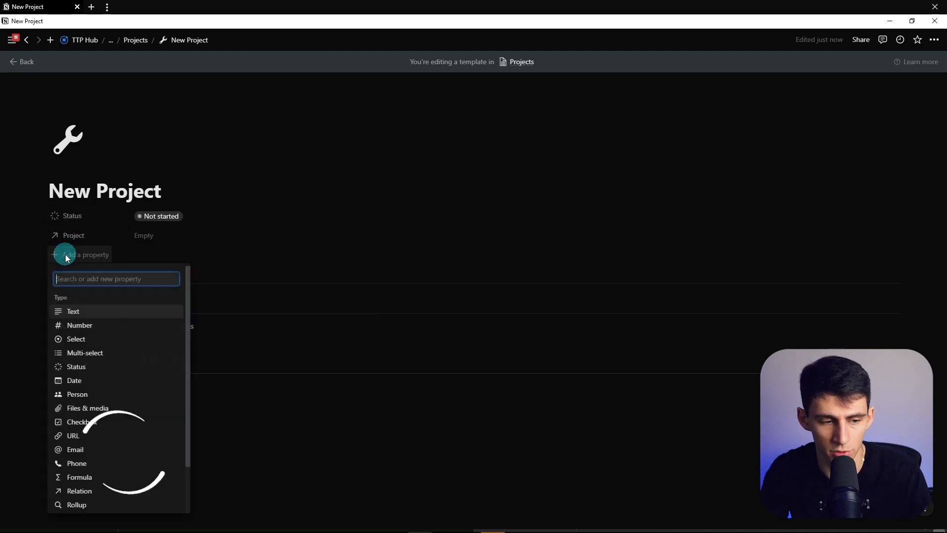
click(80, 422)
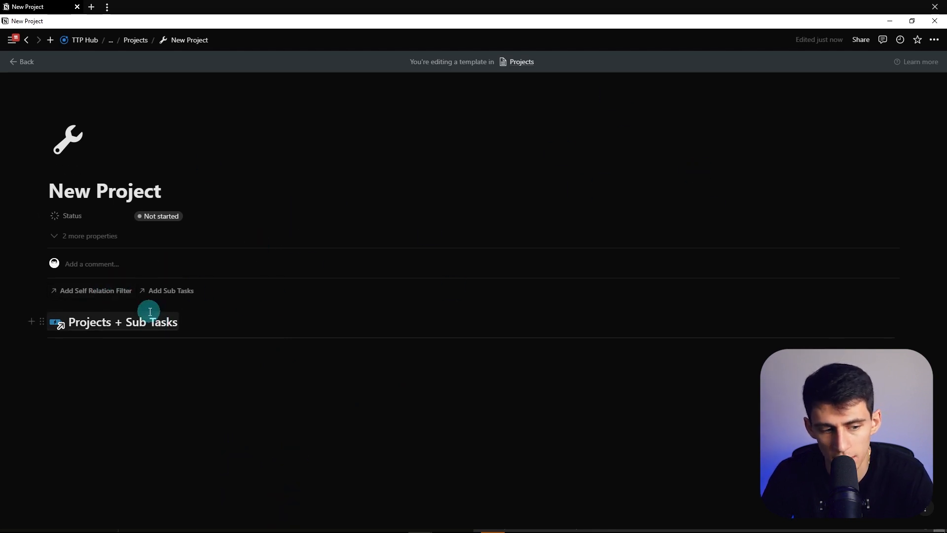
click(120, 322)
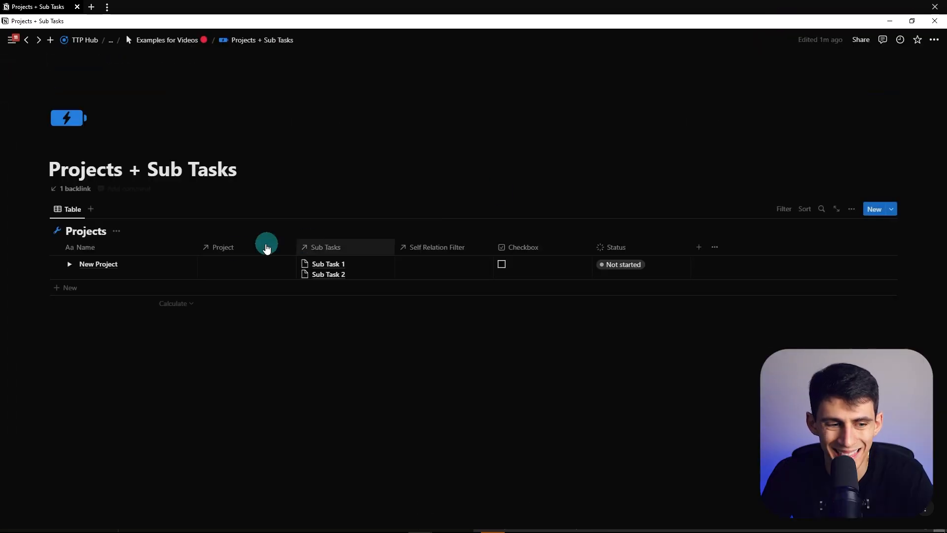
Step: Filter the template's linked view where Self Relation Filter contains New Project, showing only Name
click(889, 208)
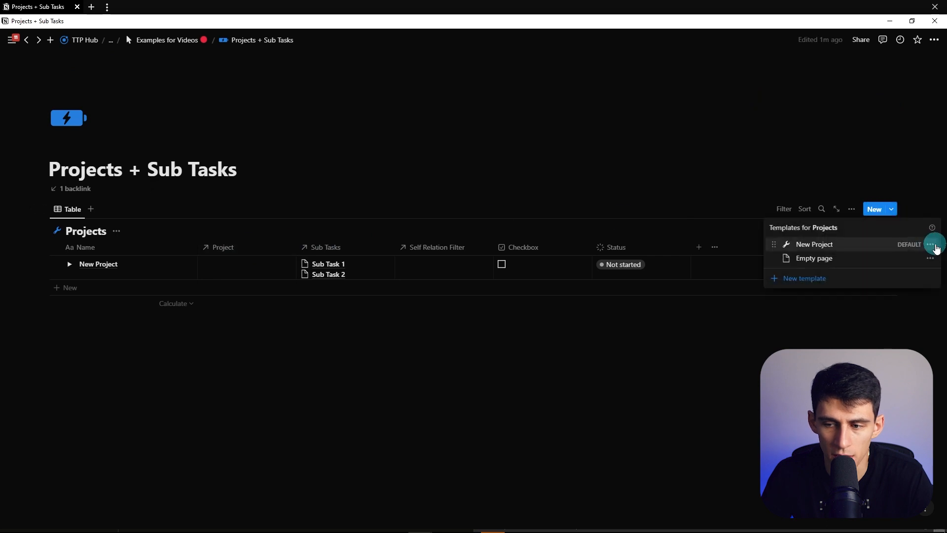
click(815, 243)
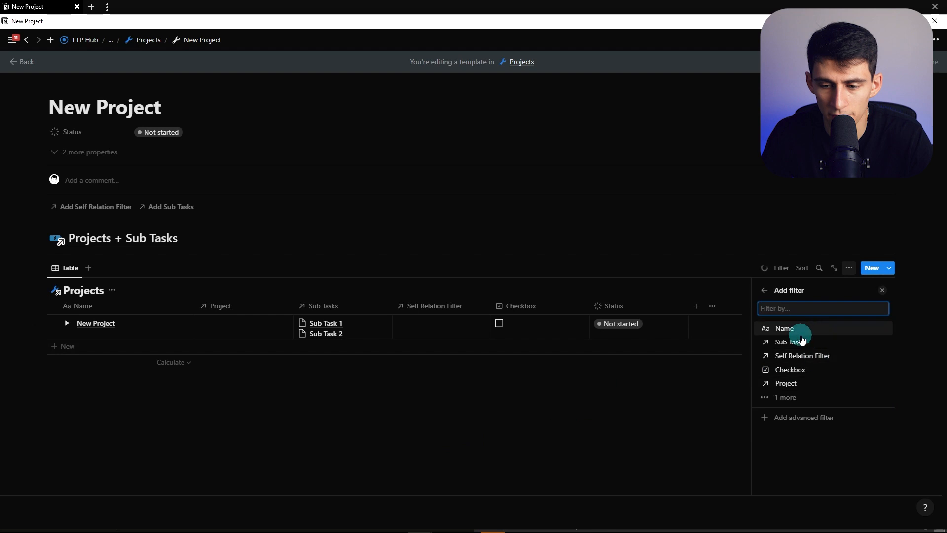
click(803, 356)
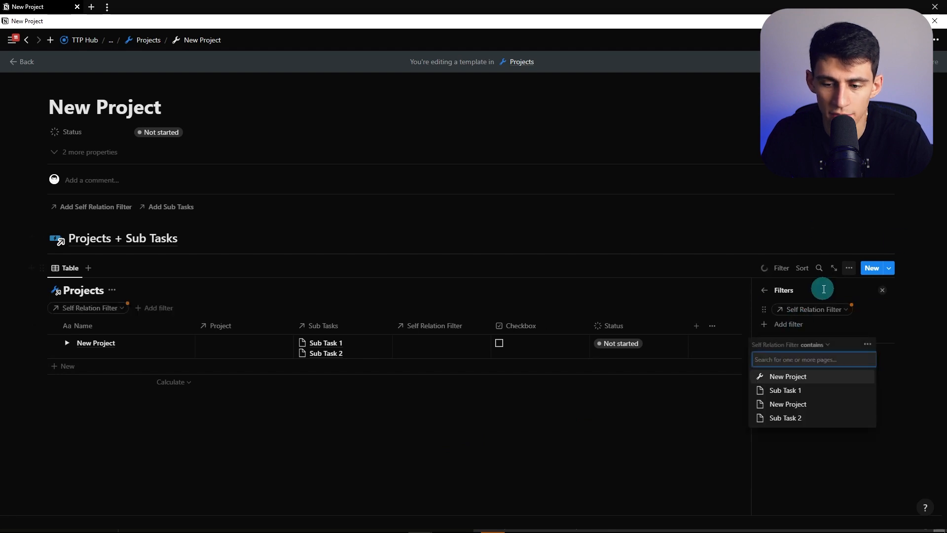
click(787, 376)
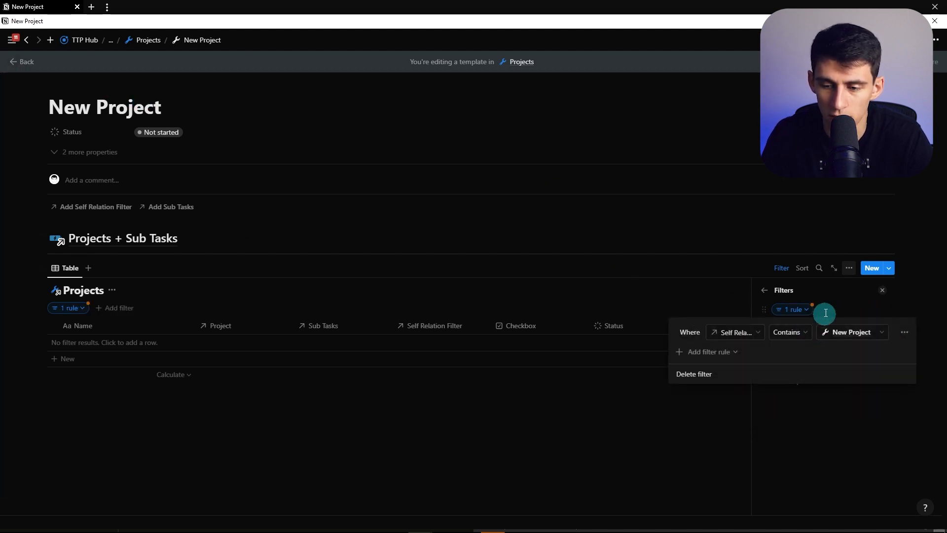
click(694, 373)
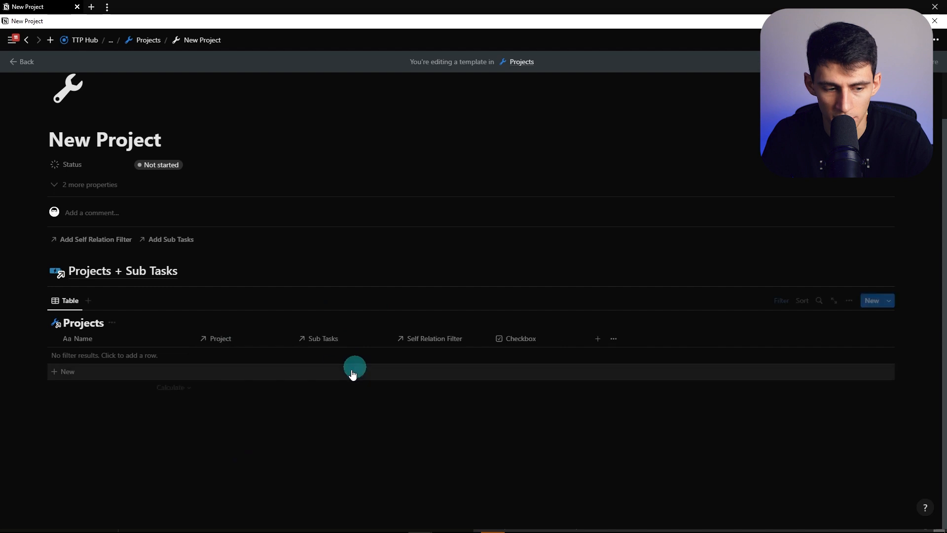
click(112, 323)
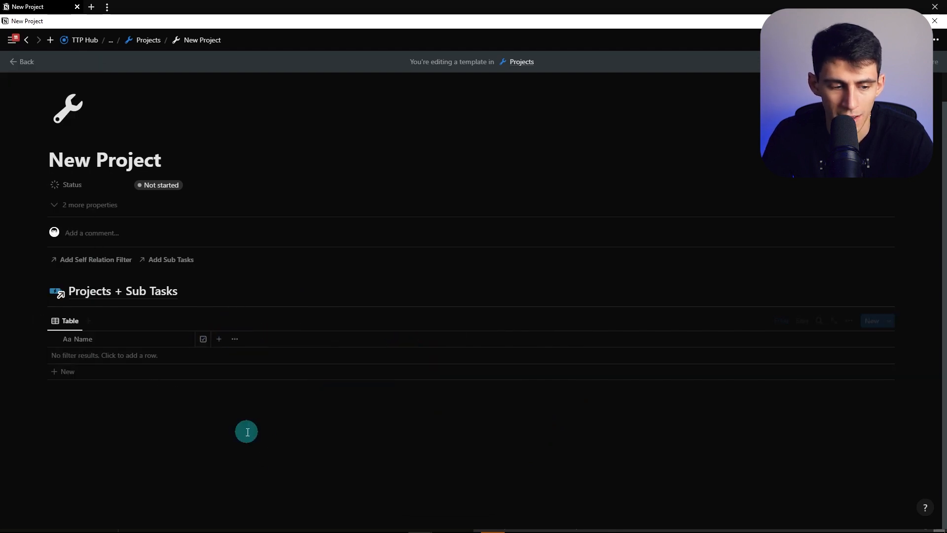
Step: Add a small heading and three columns (/col3) holding Notes, Contacts and Bookmarks lists
scroll(down, 3)
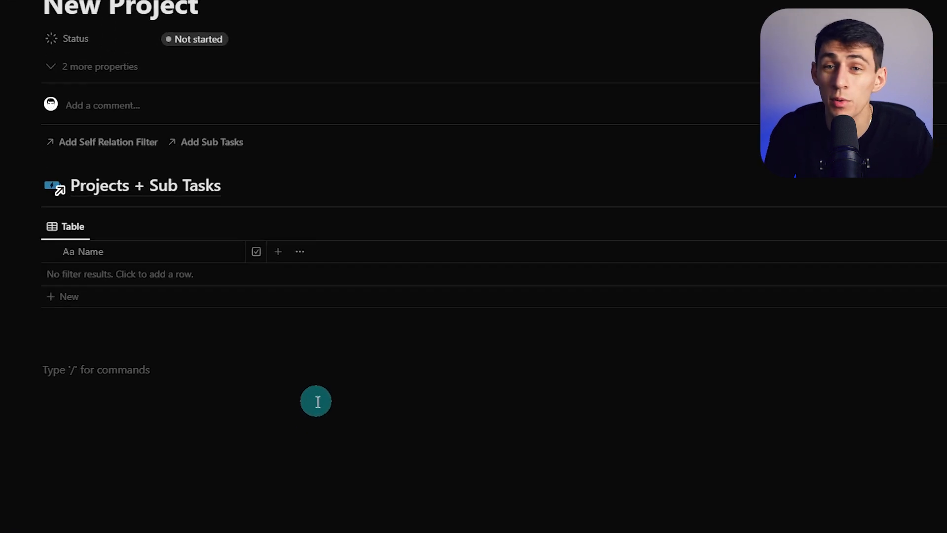
text(/h3)
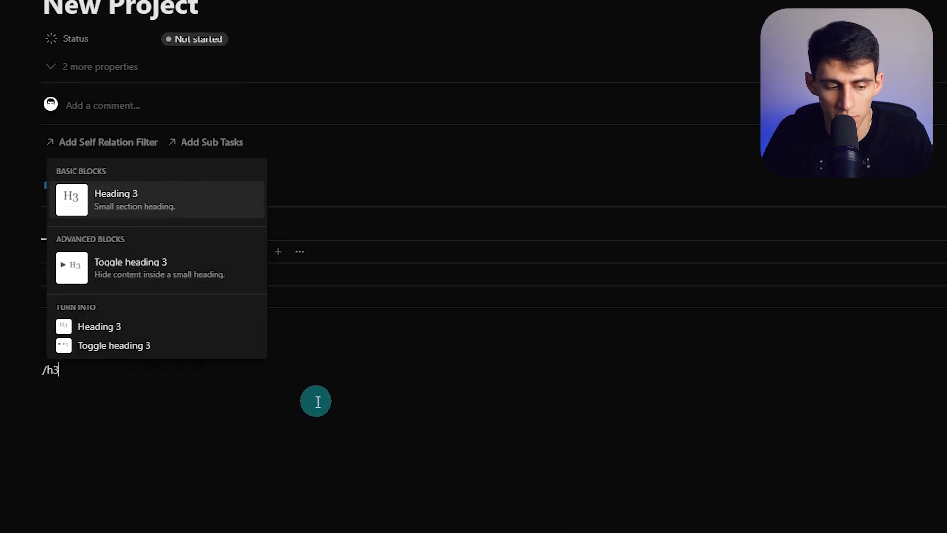
key(Backspace)
text(📝 Notes)
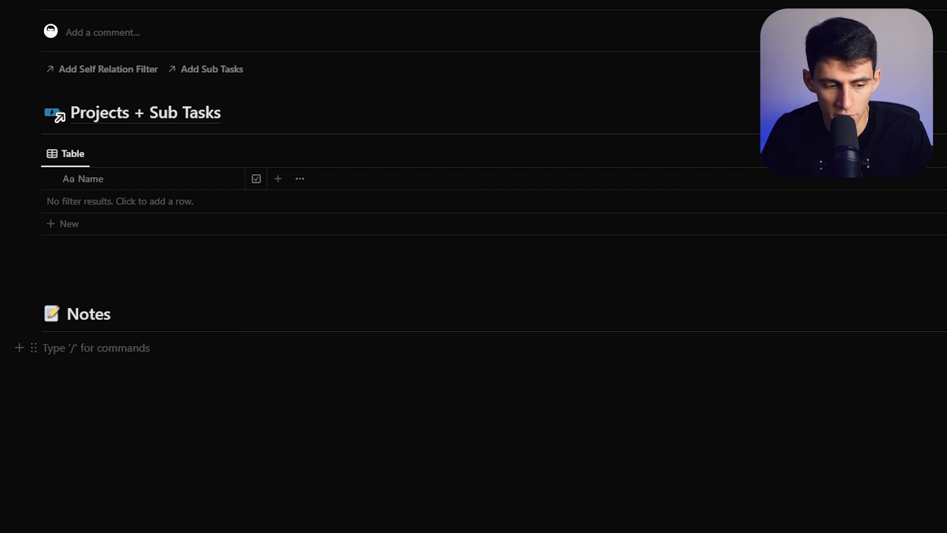
text(/col3)
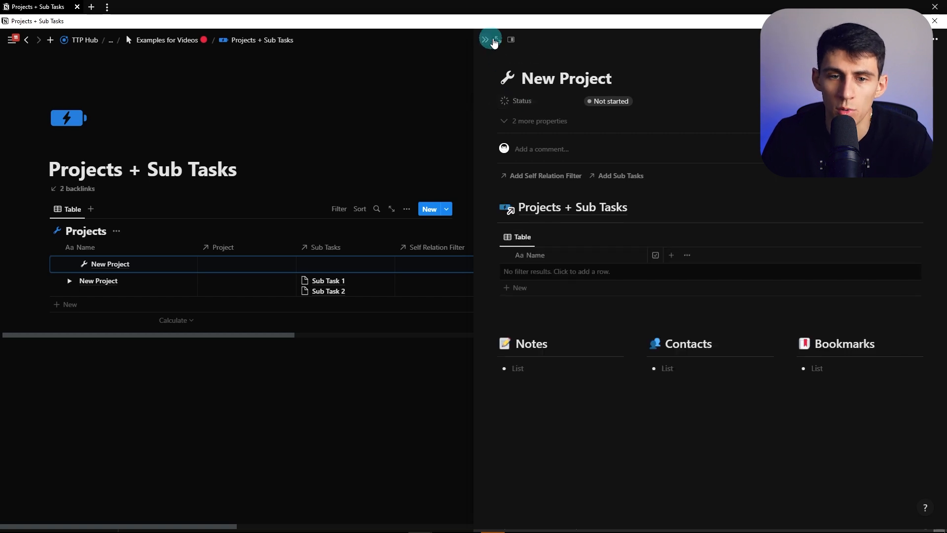
Step: Open the new project as a full page and set its Self Relation Filter to itself
click(486, 39)
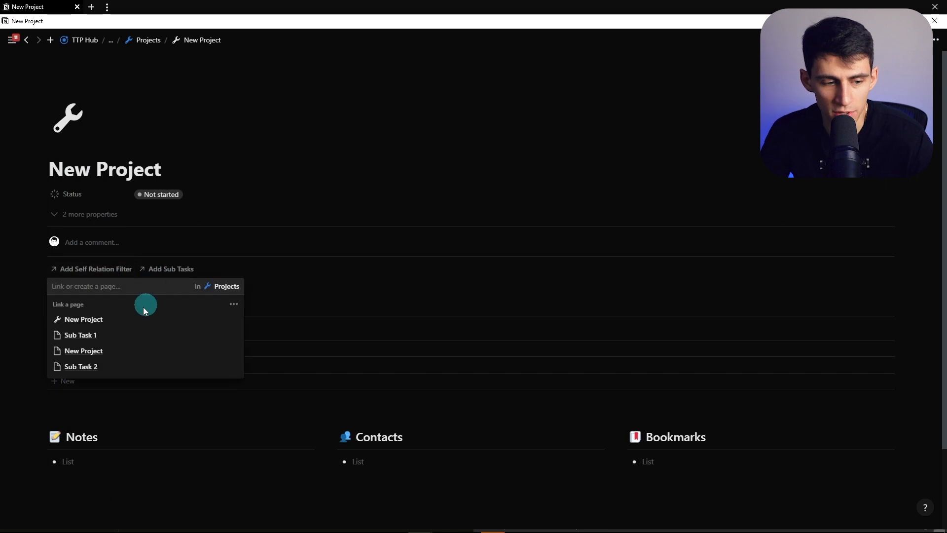
click(83, 318)
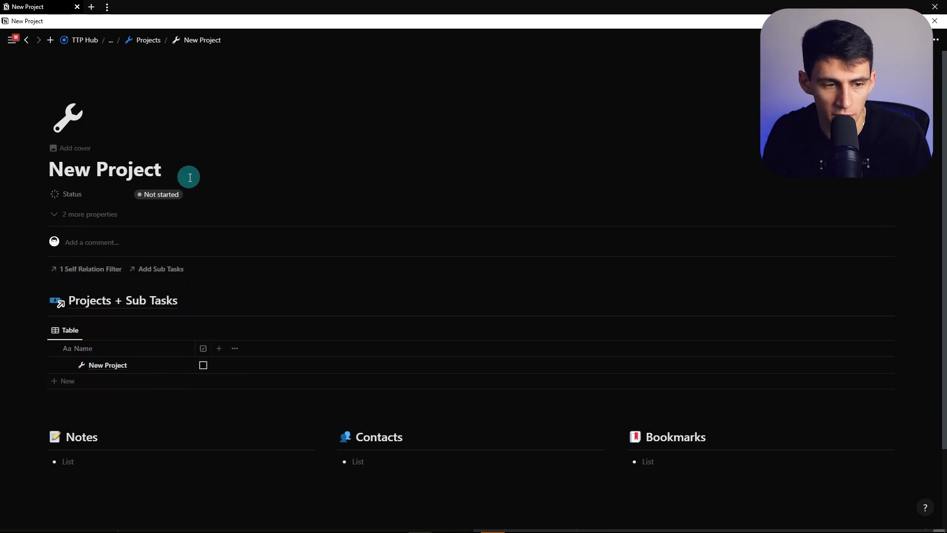
text(dskaljf;lsjl;sajf;lasd)
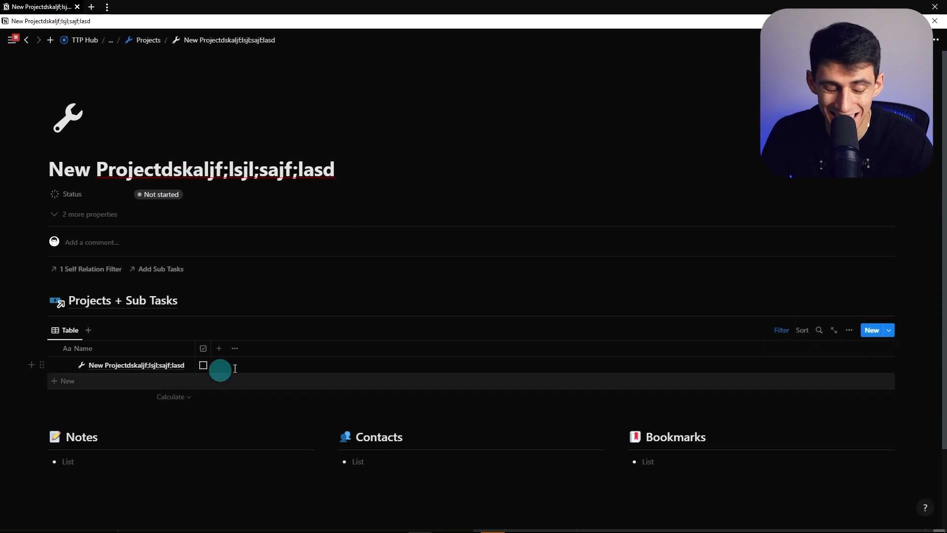
Step: Rename the project row from the test text to 'Build New Roof'
click(888, 330)
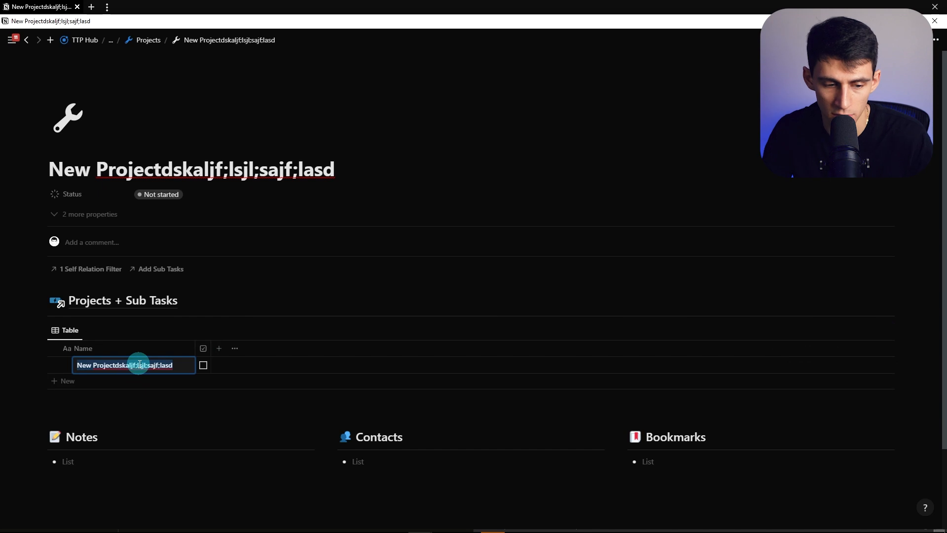
text(Take)
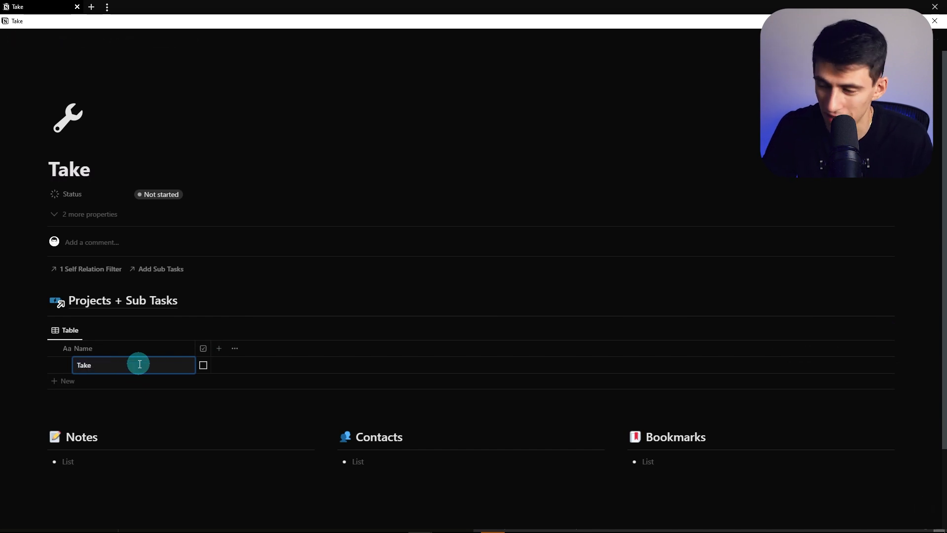
text(Build New Roof)
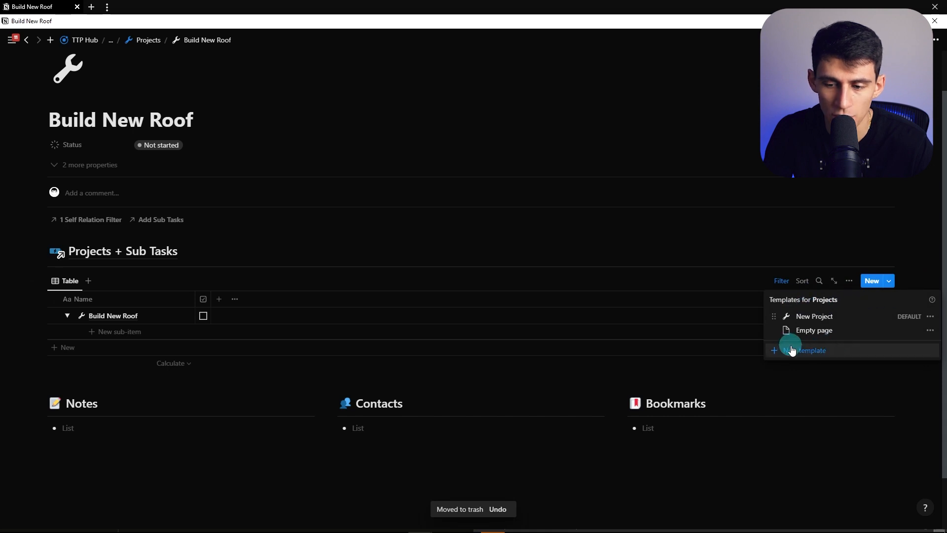
Step: Create a Sub Task template with a check icon and make it the table view's default
click(809, 349)
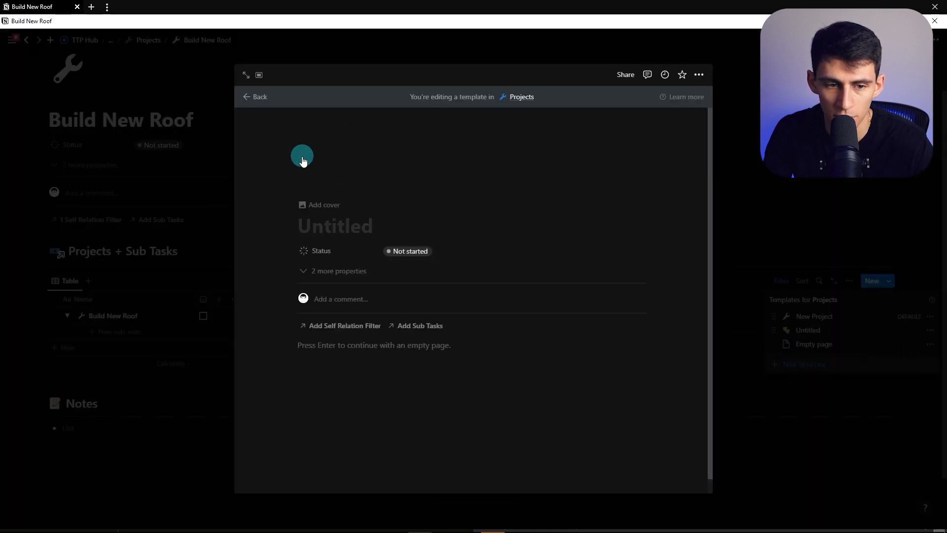
text(check)
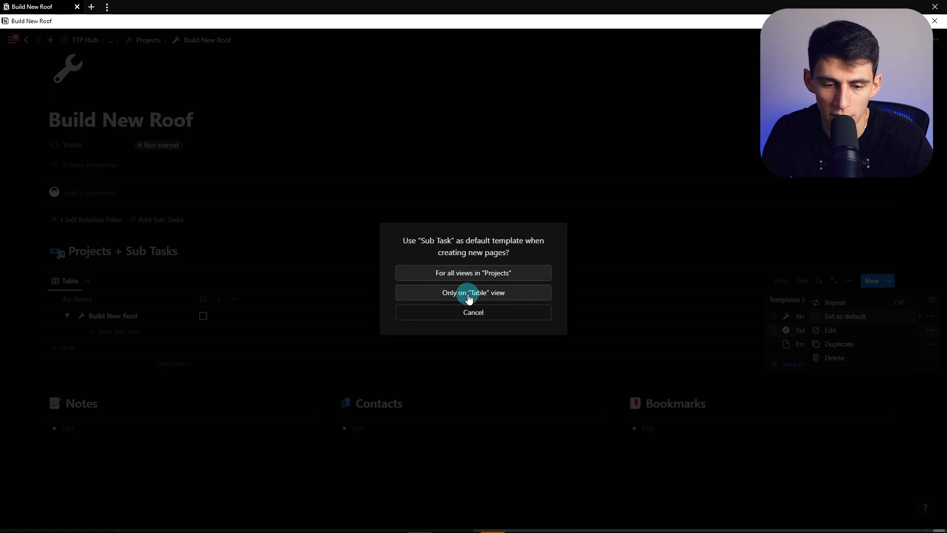
click(473, 292)
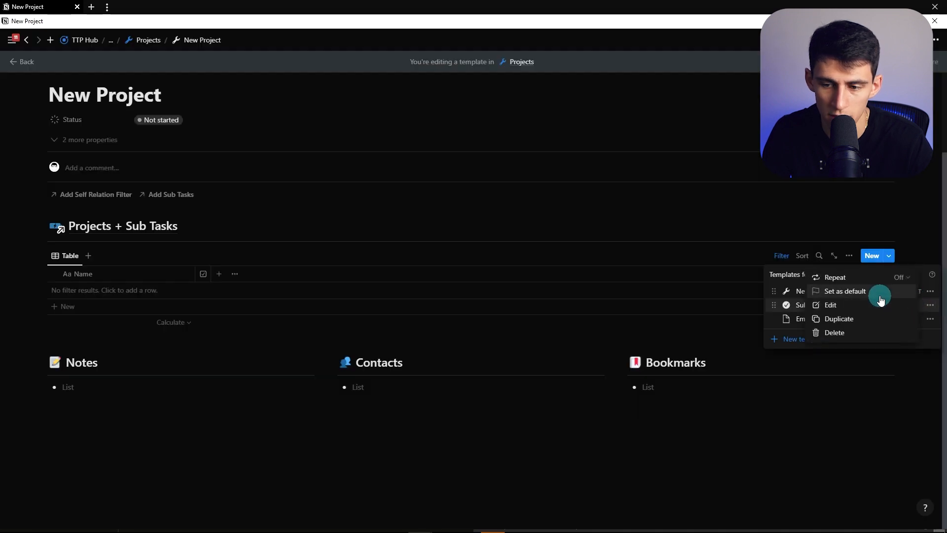
click(846, 290)
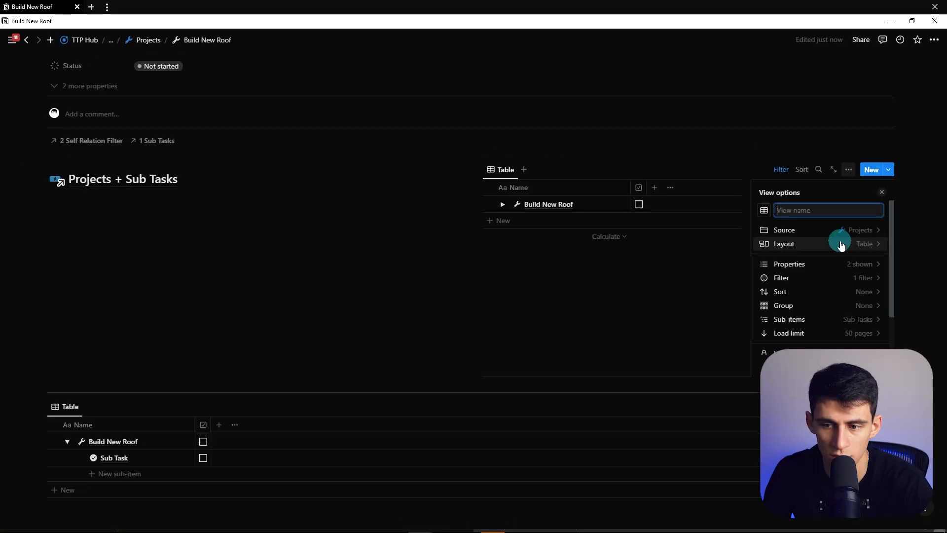
Step: Switch the linked view to List layout and create the Sub Task option in Task Type
click(784, 244)
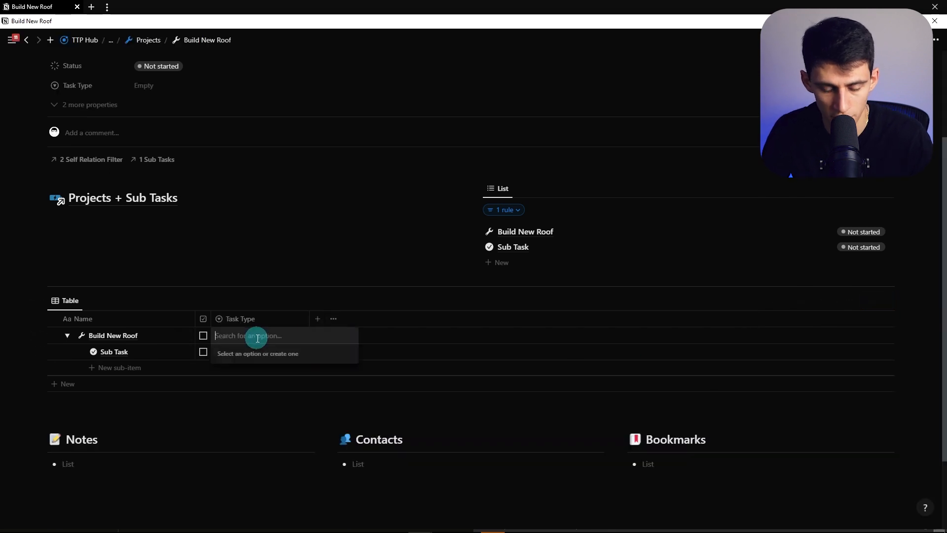
text(Sub)
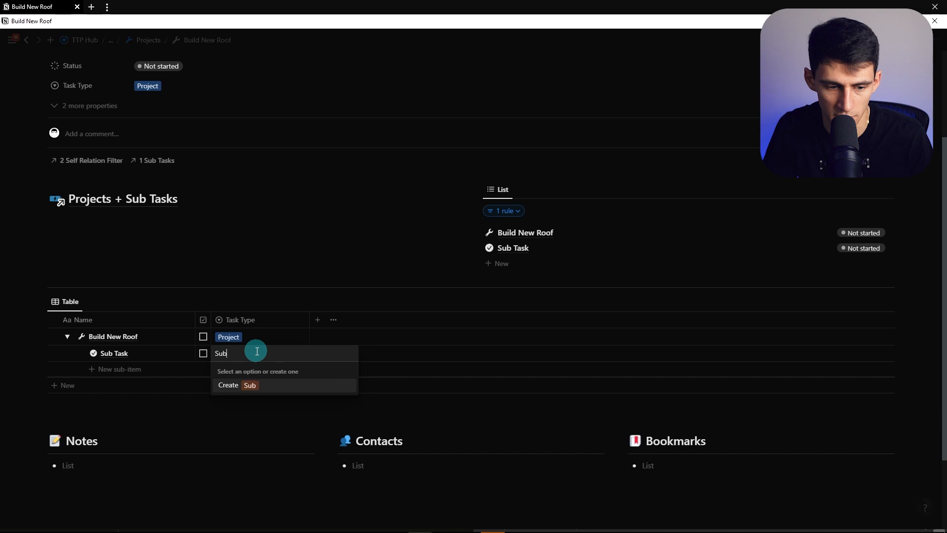
click(887, 302)
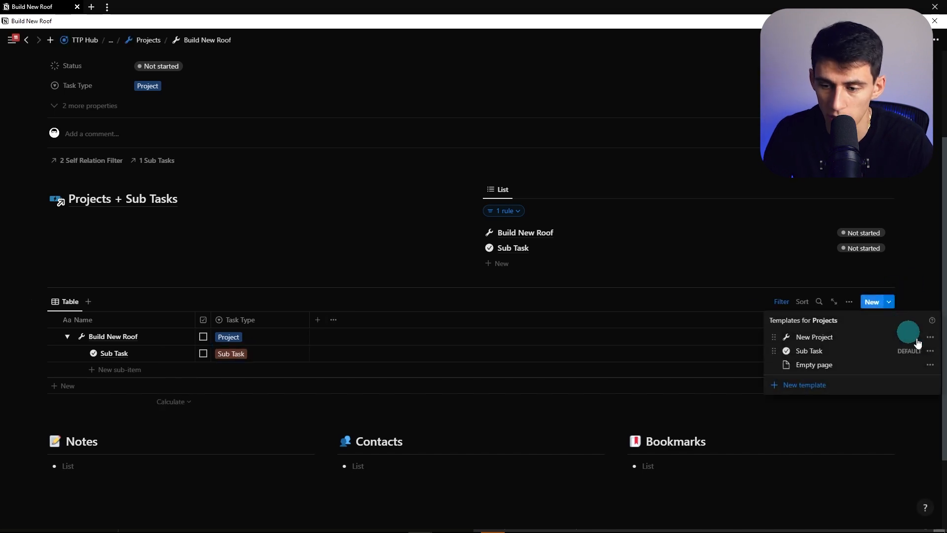
Step: Set the template's Task Type value and return to the Build New Roof page
click(814, 337)
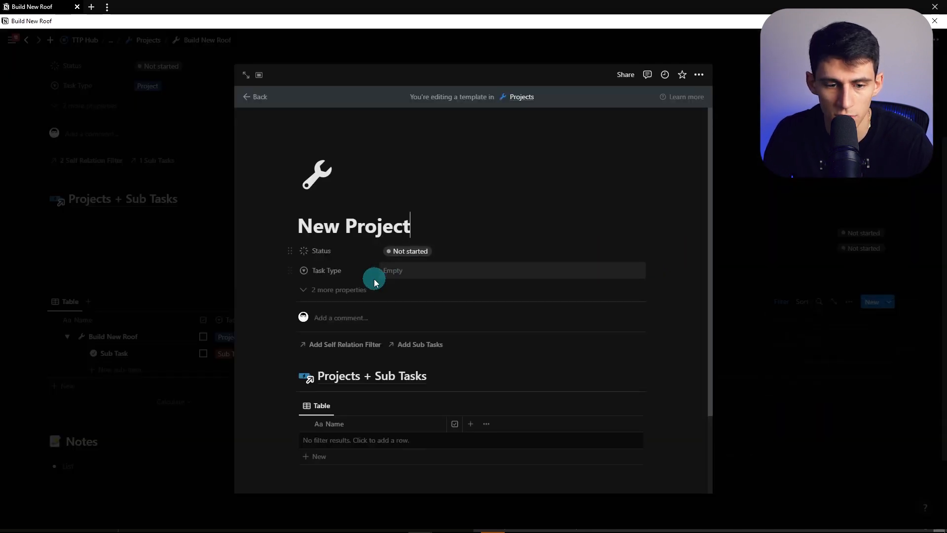
click(393, 270)
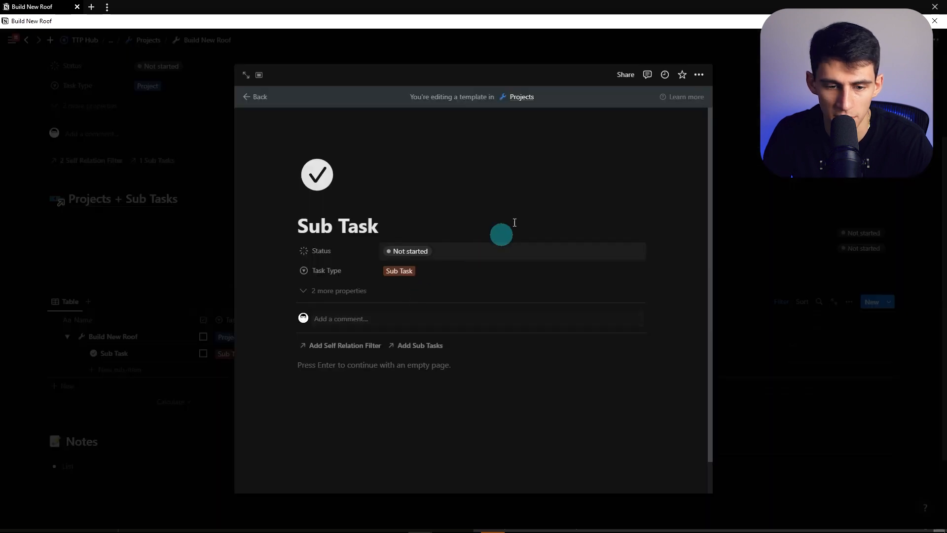
click(258, 97)
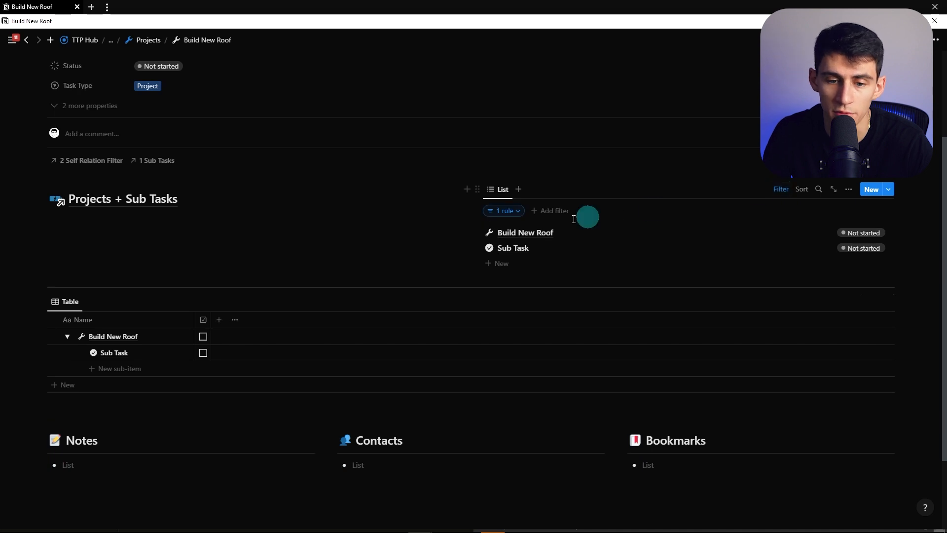
Step: Filter the linked list by Task Type to projects only and duplicate the view
click(503, 210)
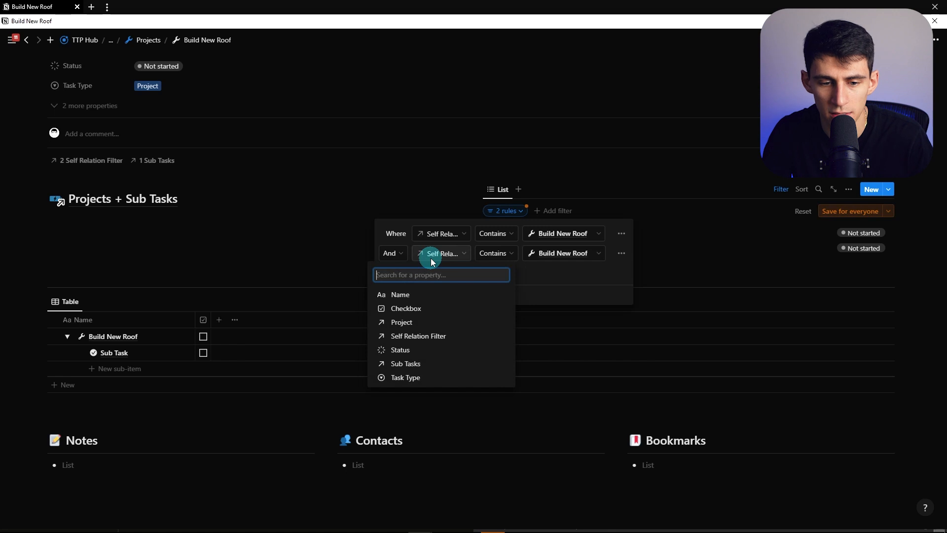
click(405, 378)
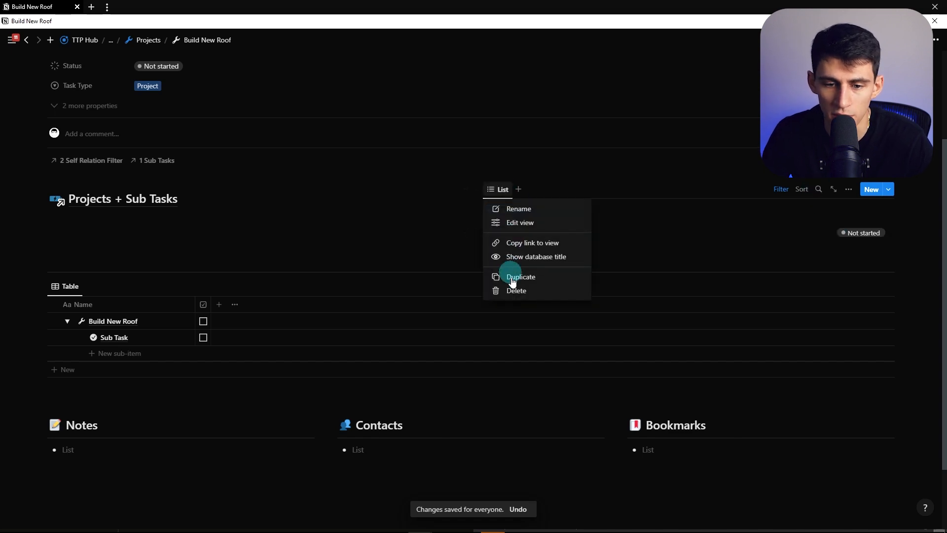
click(521, 276)
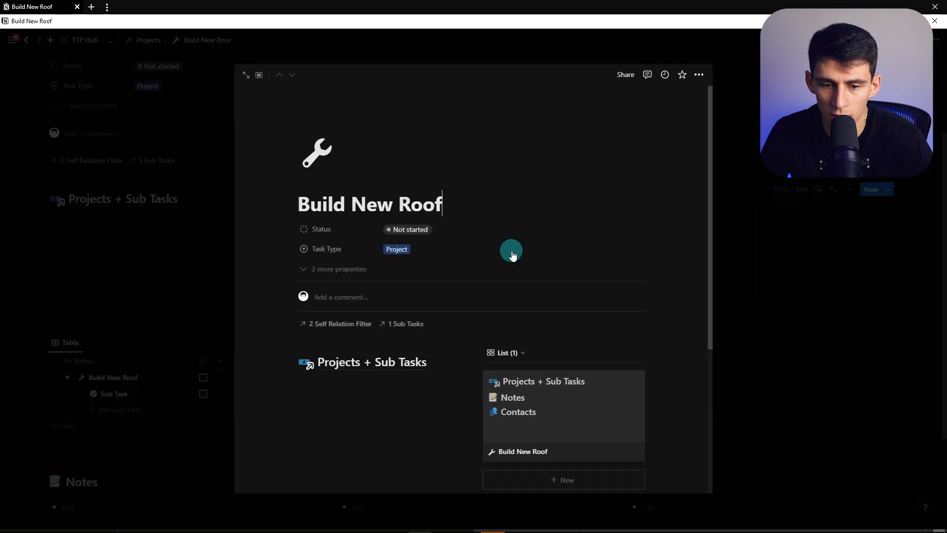
Step: Add a roof cover image and make the duplicate a gallery showing page covers
click(510, 250)
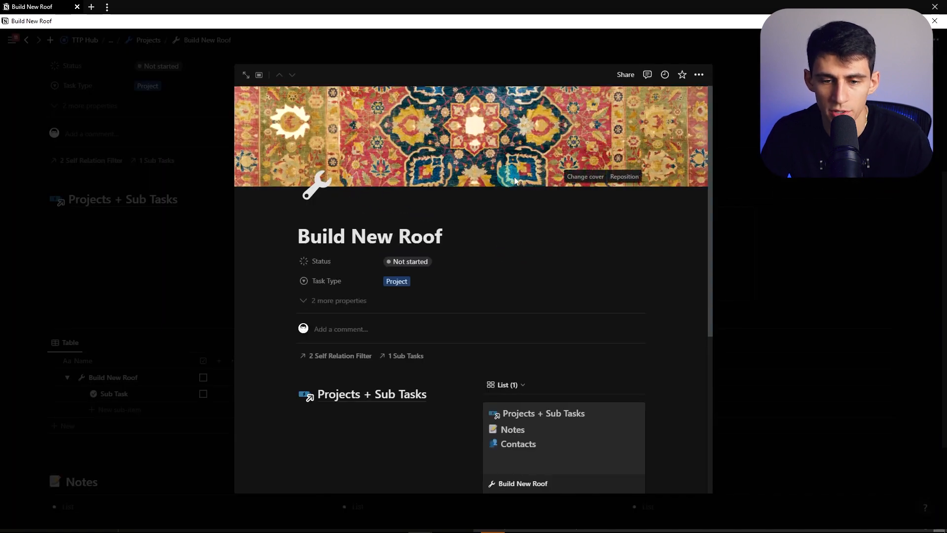
click(855, 337)
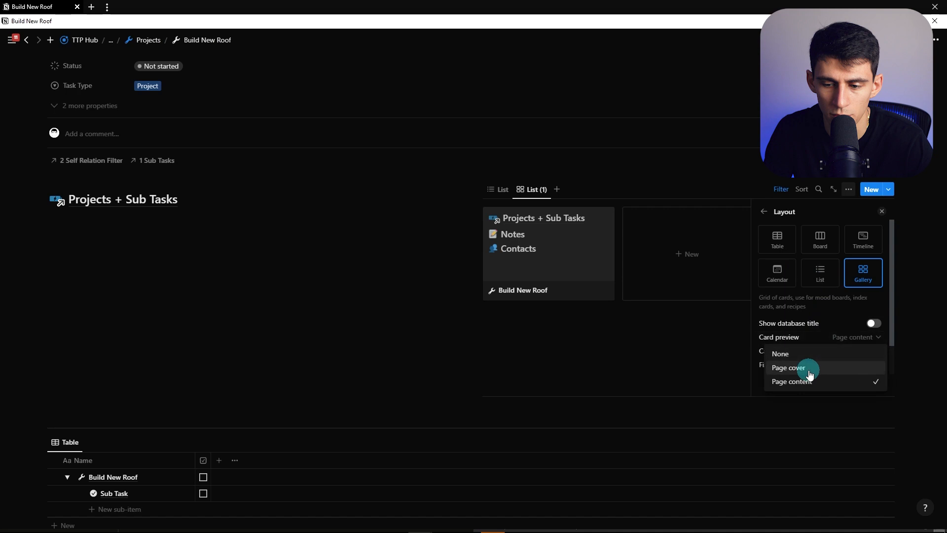
click(789, 367)
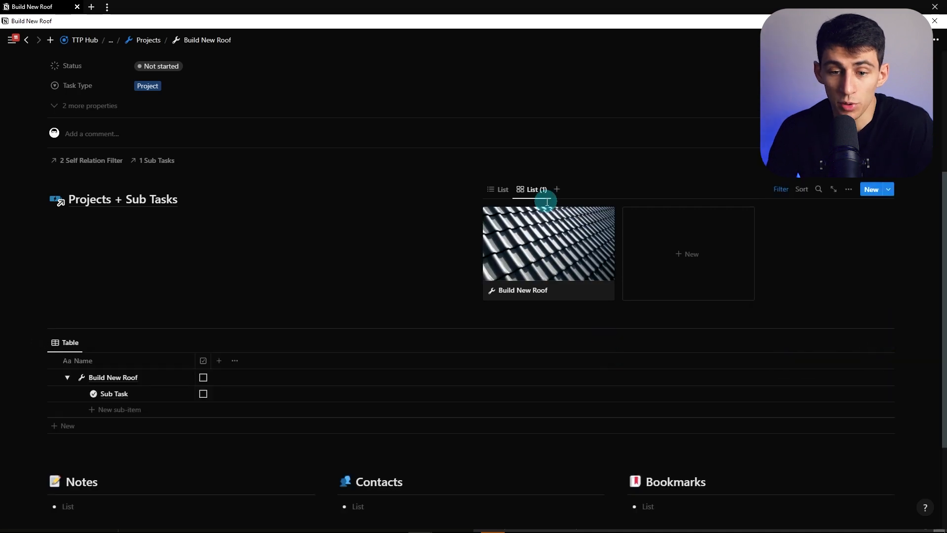
click(849, 189)
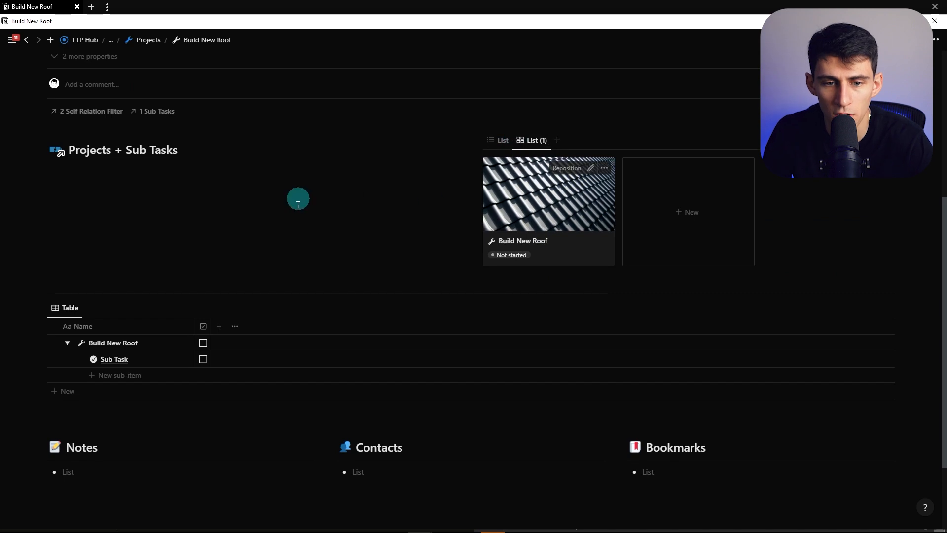
mouse_move(735, 121)
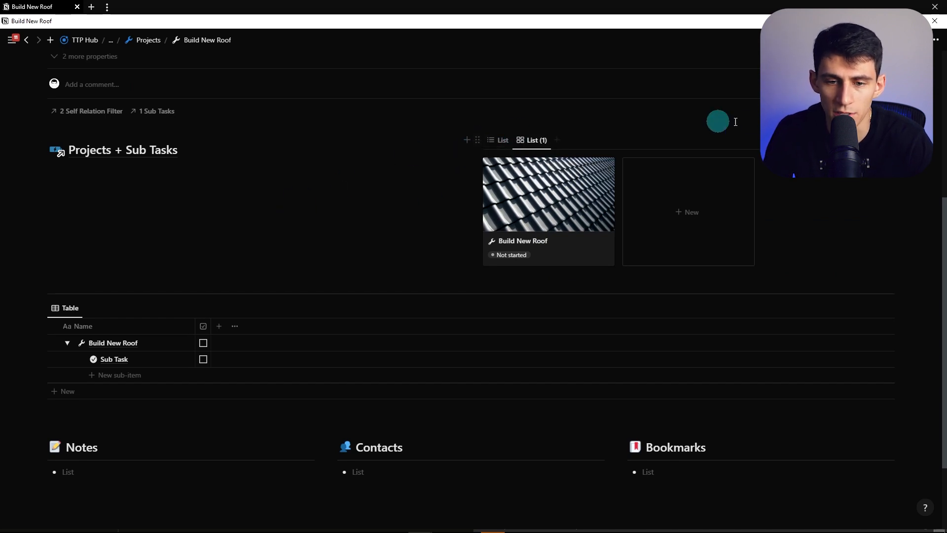
click(503, 139)
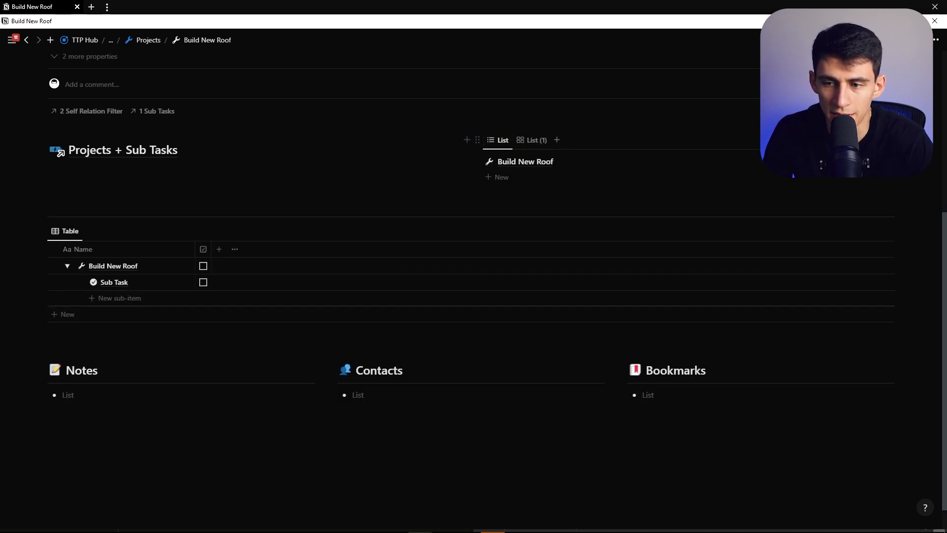